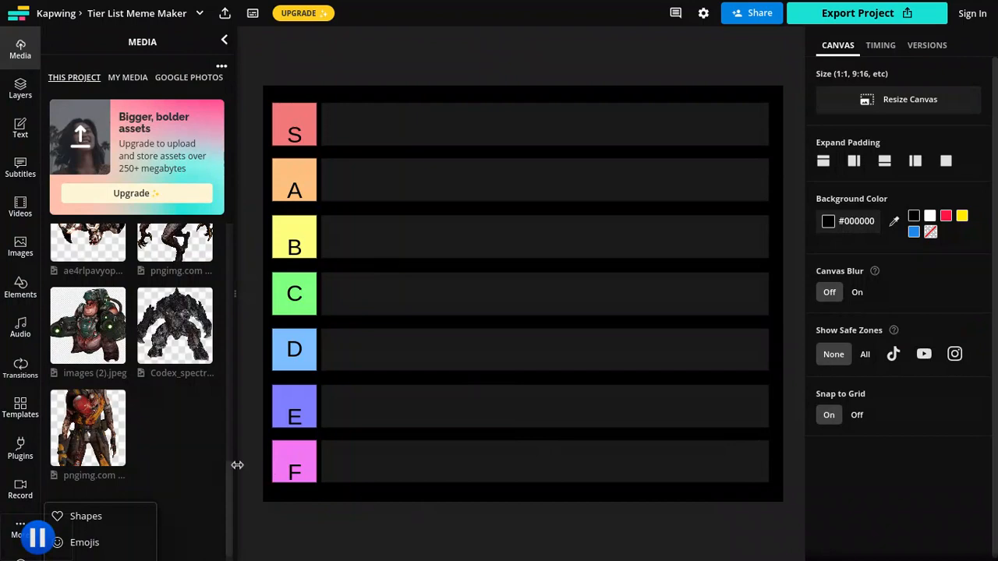
Shrink the zombie soldier image from full size down to row size
{"action": "scroll", "scroll_direction": "up", "scroll_amount": 3}
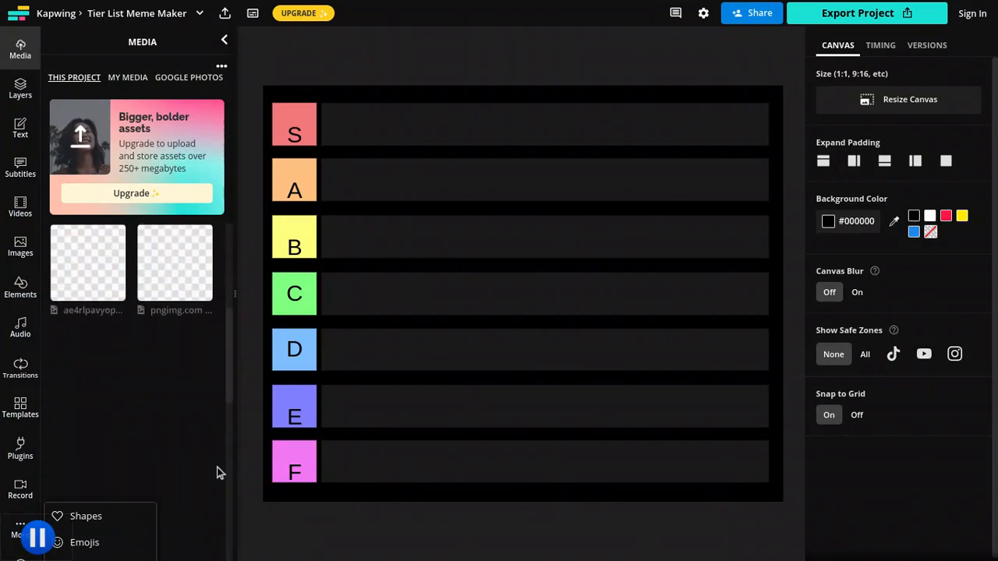
{"action": "scroll", "scroll_direction": "down", "scroll_amount": 3}
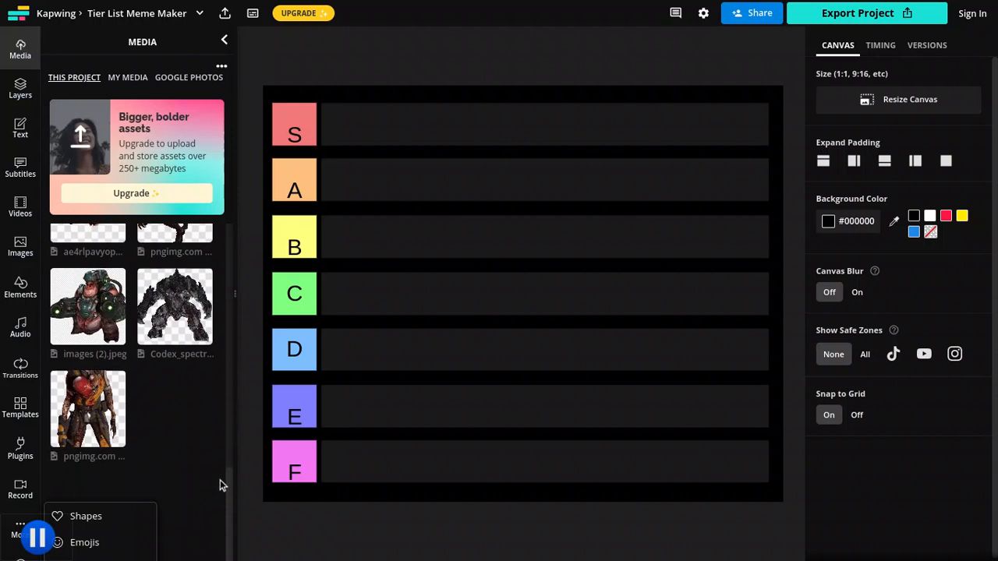
{"action": "mouse_move", "coordinate": [222, 485]}
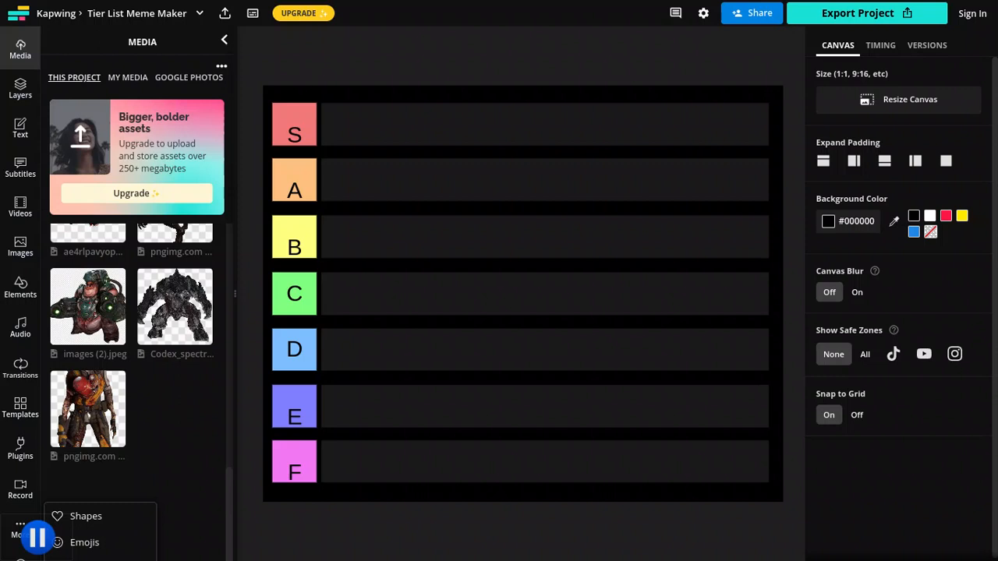
{"action": "mouse_move", "coordinate": [88, 408]}
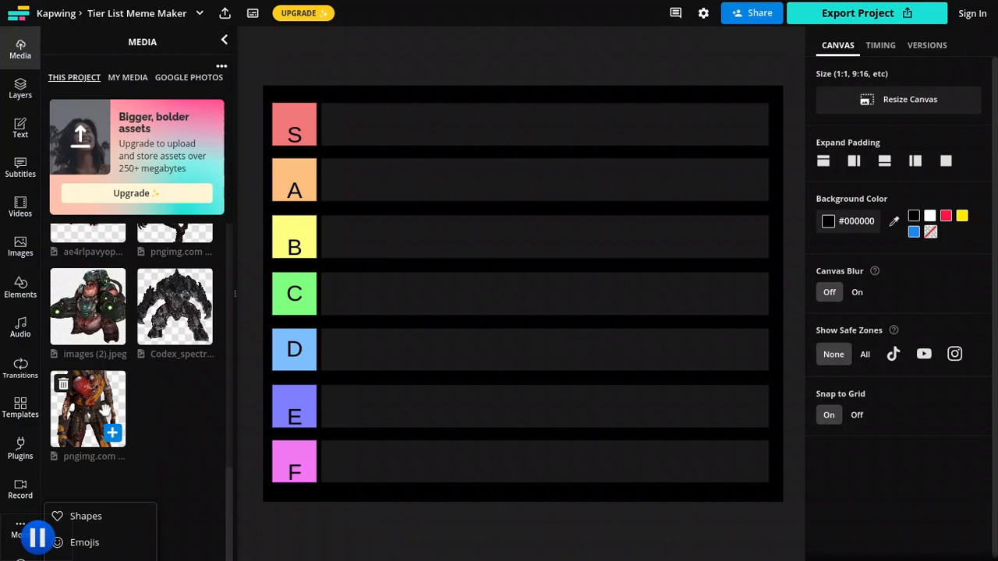
{"action": "mouse_move", "coordinate": [174, 319]}
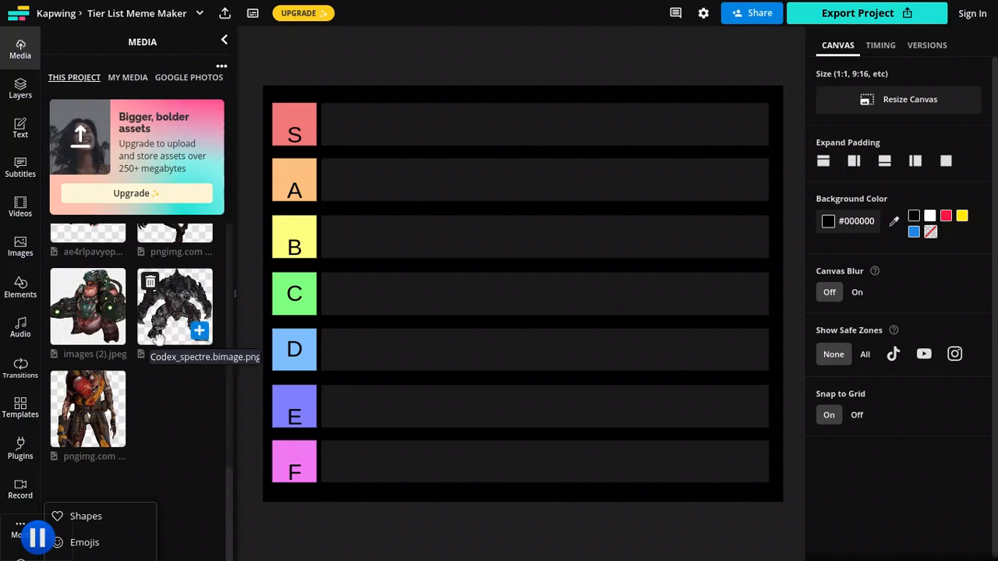
{"action": "mouse_move", "coordinate": [137, 380]}
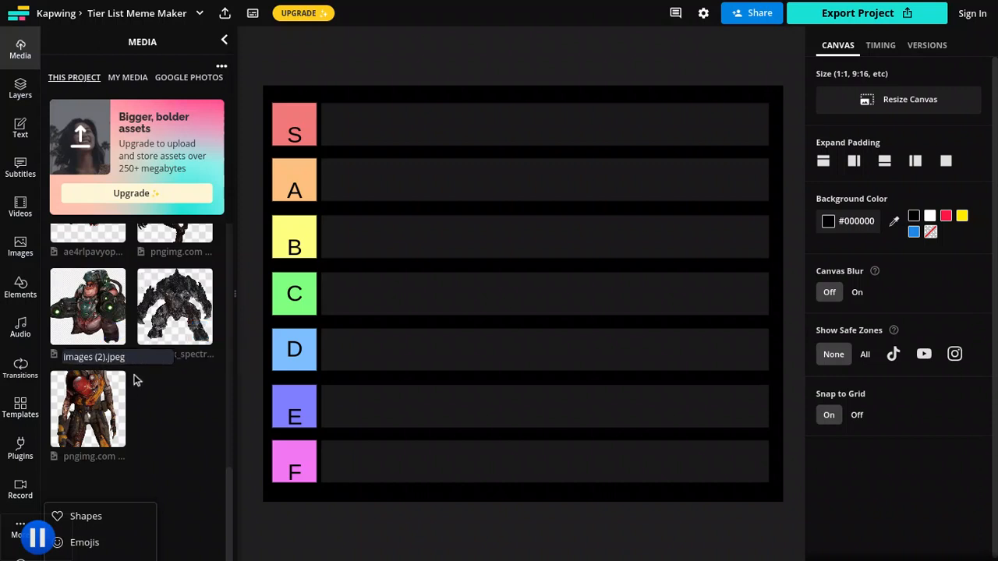
{"action": "mouse_move", "coordinate": [135, 380]}
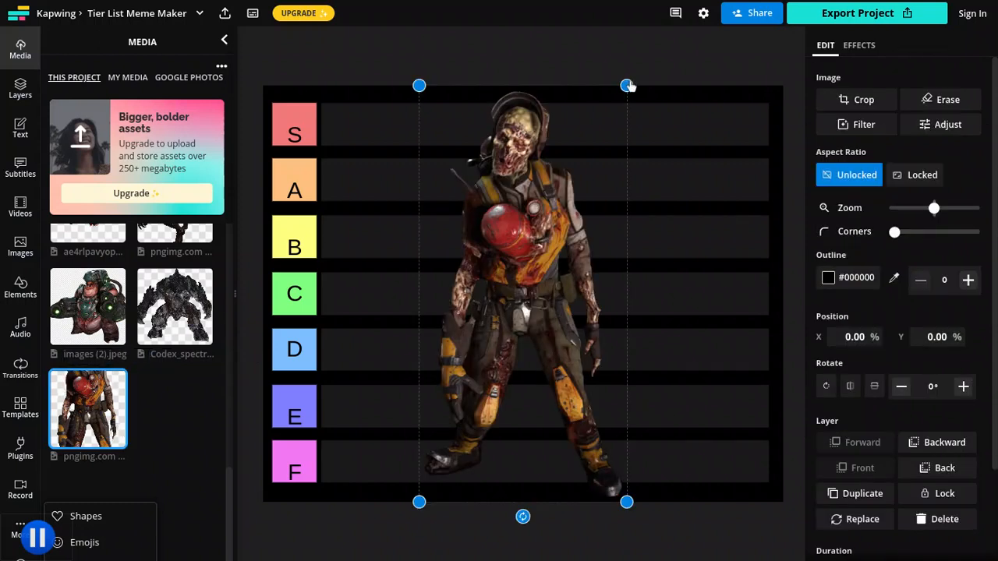
{"action": "left_click_drag", "start_coordinate": [629, 86], "coordinate": [536, 301]}
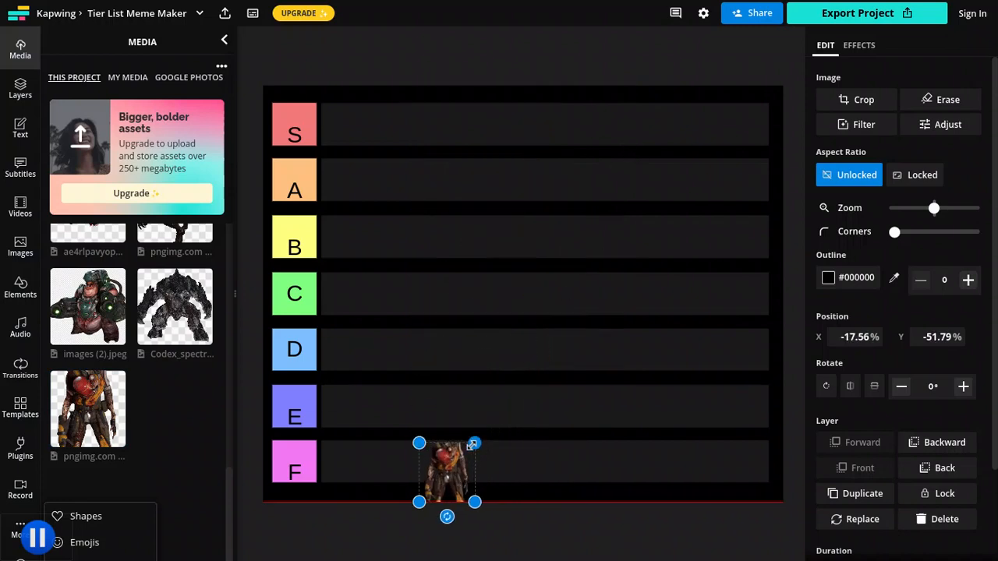
{"action": "left_click_drag", "start_coordinate": [447, 468], "coordinate": [434, 480]}
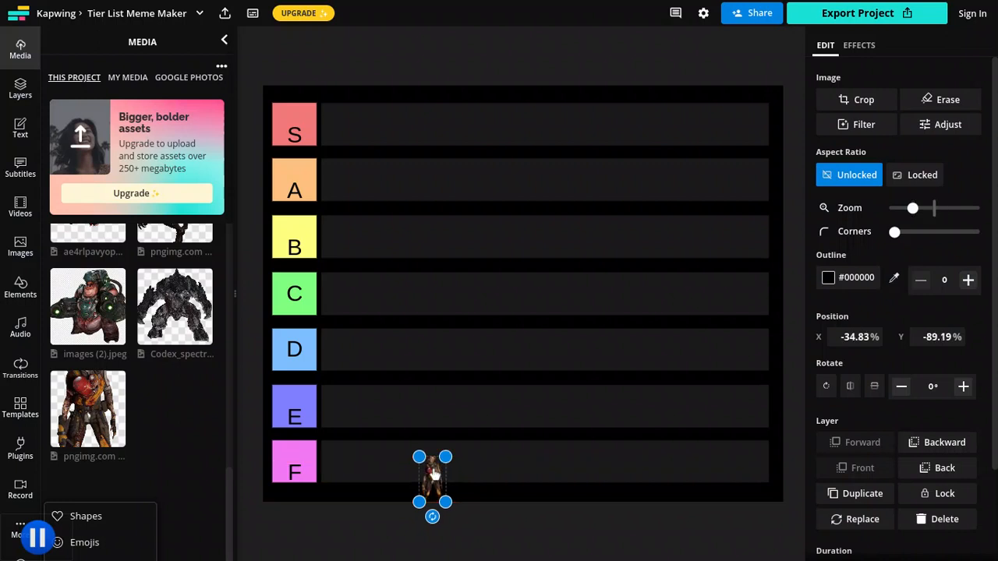
Move the small soldier image across the rows and settle it at the start of row E
{"action": "left_click_drag", "start_coordinate": [433, 477], "coordinate": [419, 460]}
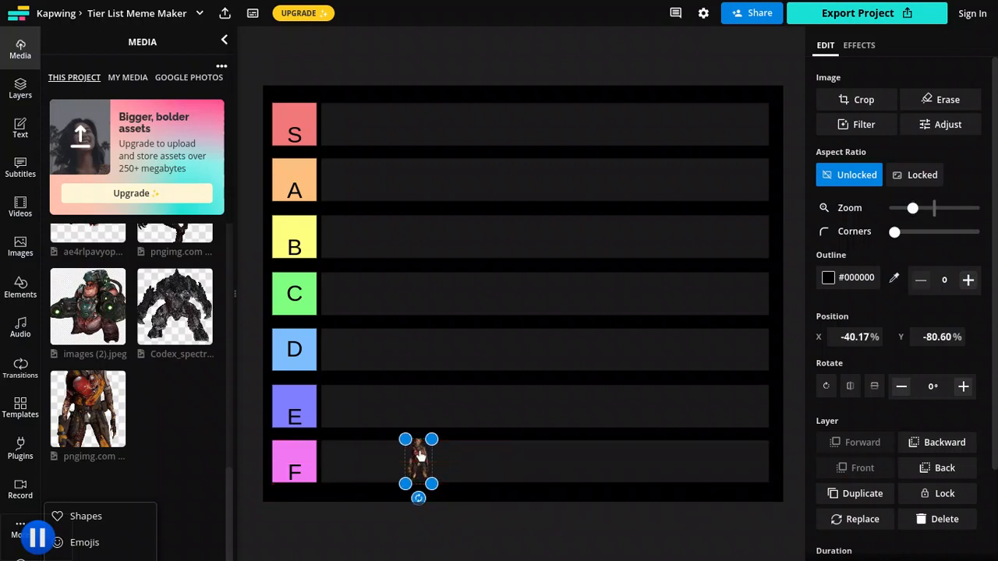
{"action": "left_click_drag", "start_coordinate": [419, 460], "coordinate": [481, 403]}
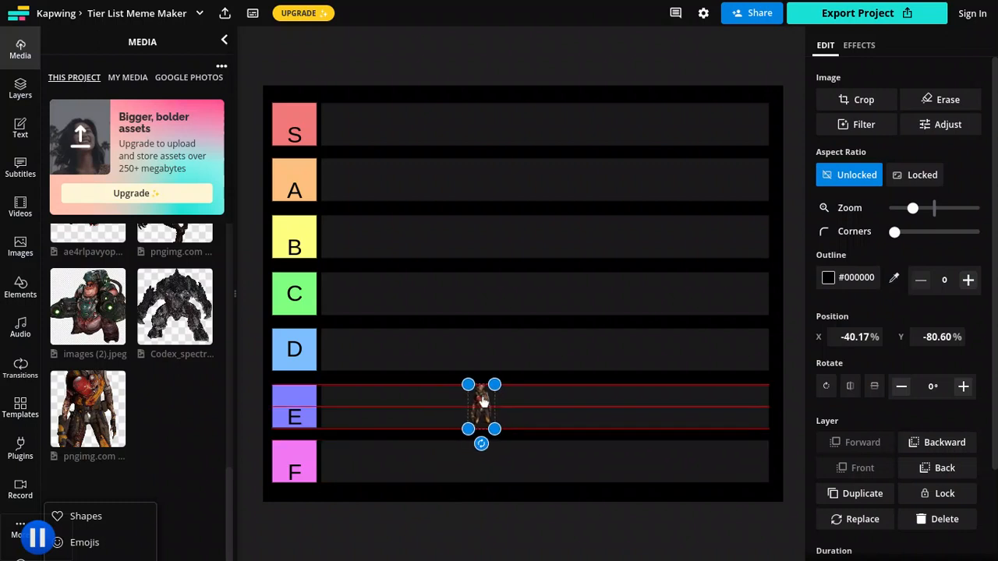
{"action": "left_click_drag", "start_coordinate": [481, 406], "coordinate": [361, 359]}
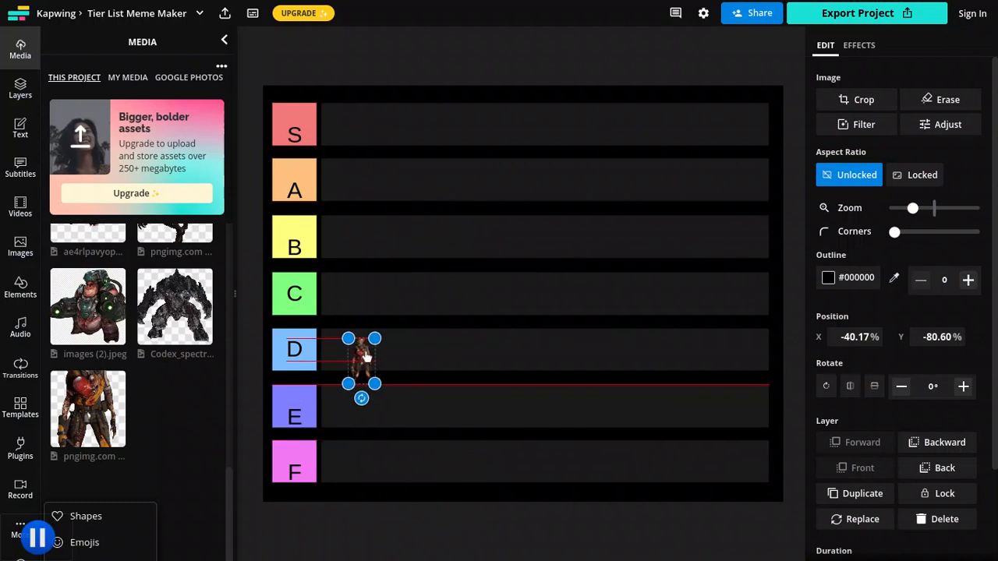
{"action": "left_click_drag", "start_coordinate": [361, 361], "coordinate": [535, 305]}
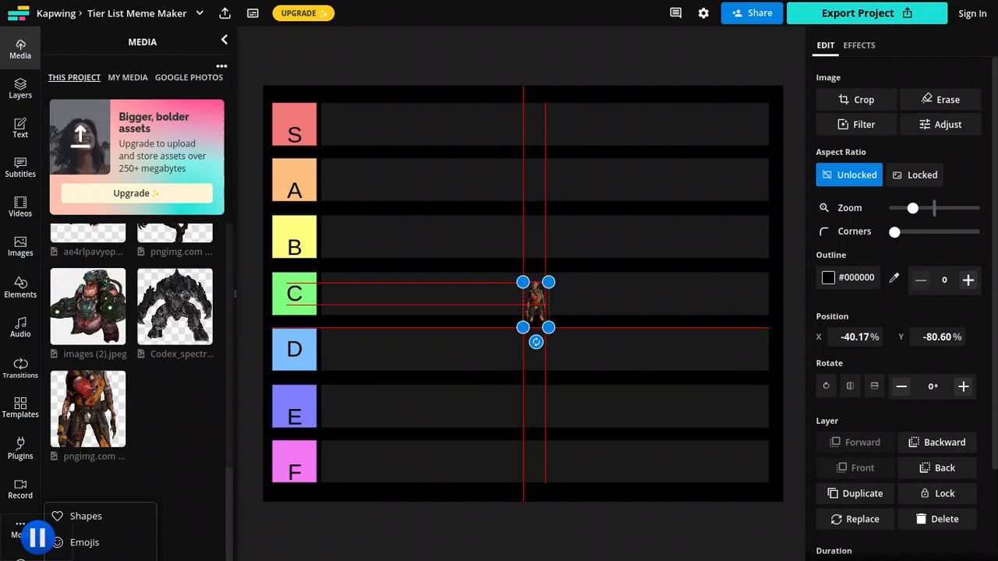
{"action": "left_click_drag", "start_coordinate": [536, 304], "coordinate": [430, 355]}
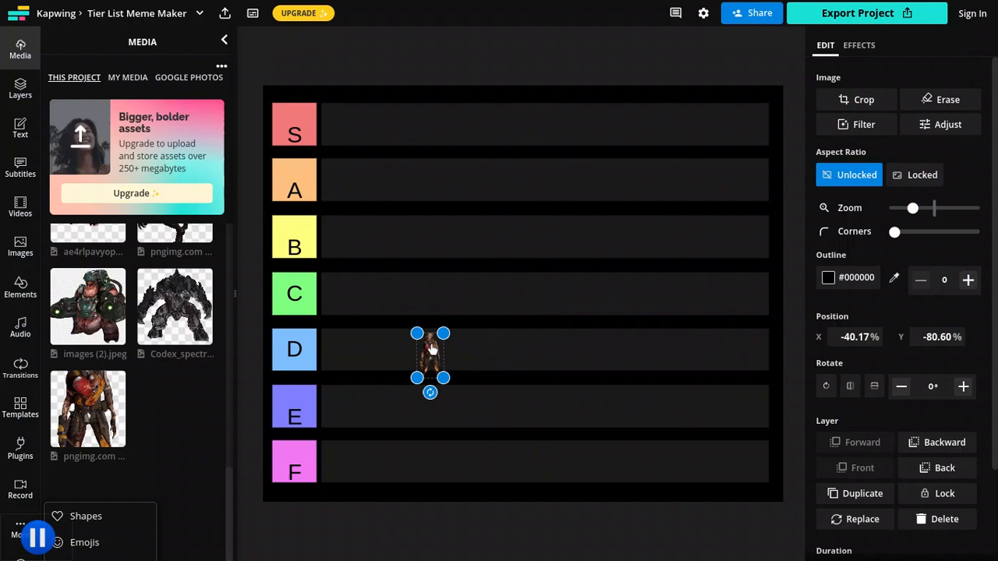
{"action": "left_click_drag", "start_coordinate": [430, 354], "coordinate": [328, 351]}
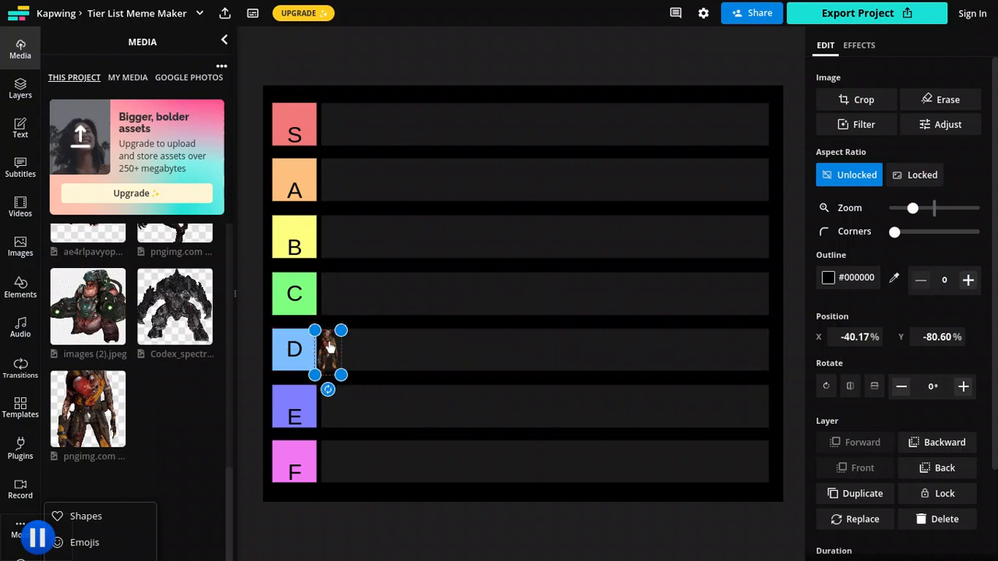
{"action": "left_click_drag", "start_coordinate": [327, 351], "coordinate": [327, 403]}
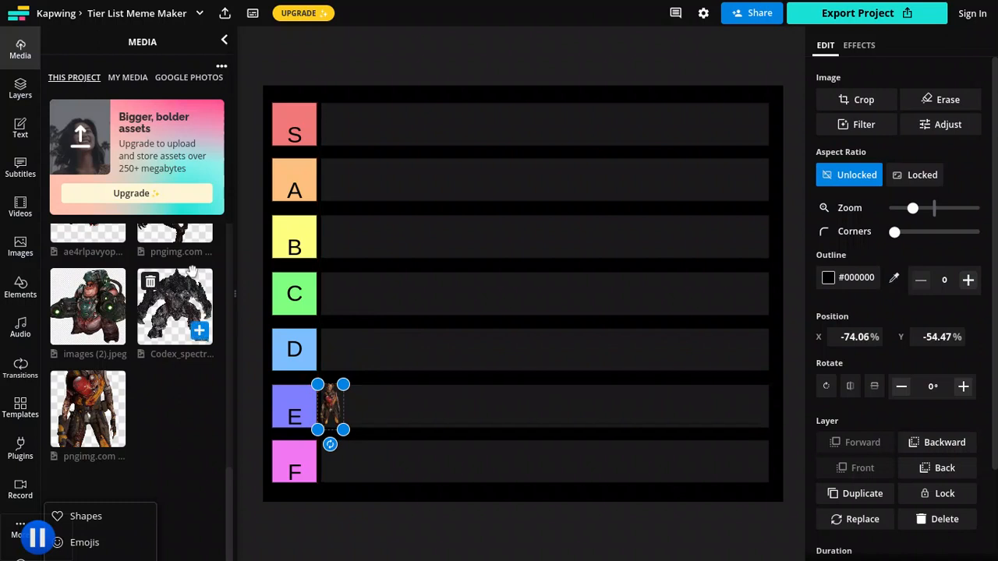
Add the Codex spectre demon, shrink it, set it first in row B, then add images (2).jpeg
{"action": "left_click", "coordinate": [174, 307]}
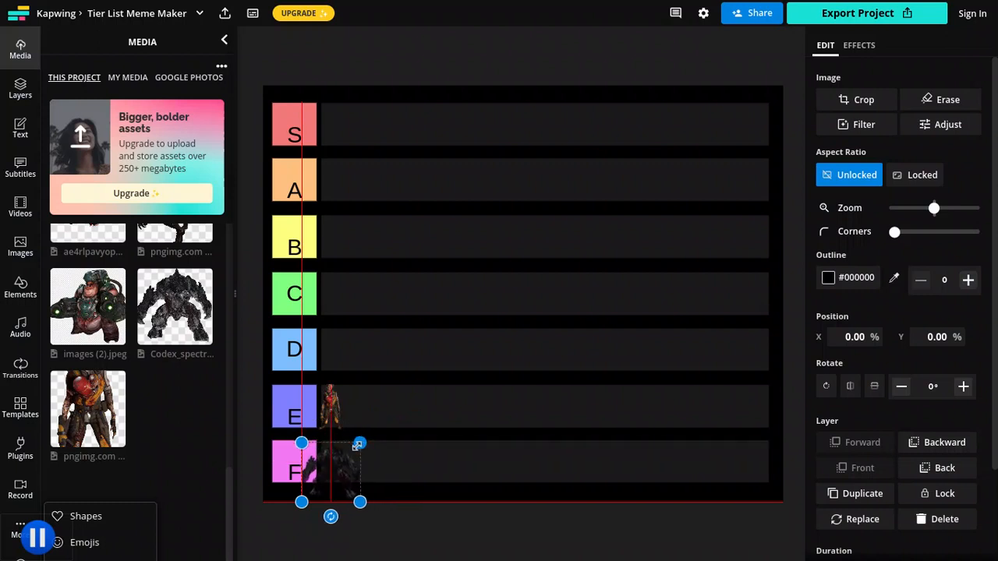
{"action": "left_click_drag", "start_coordinate": [330, 473], "coordinate": [362, 460]}
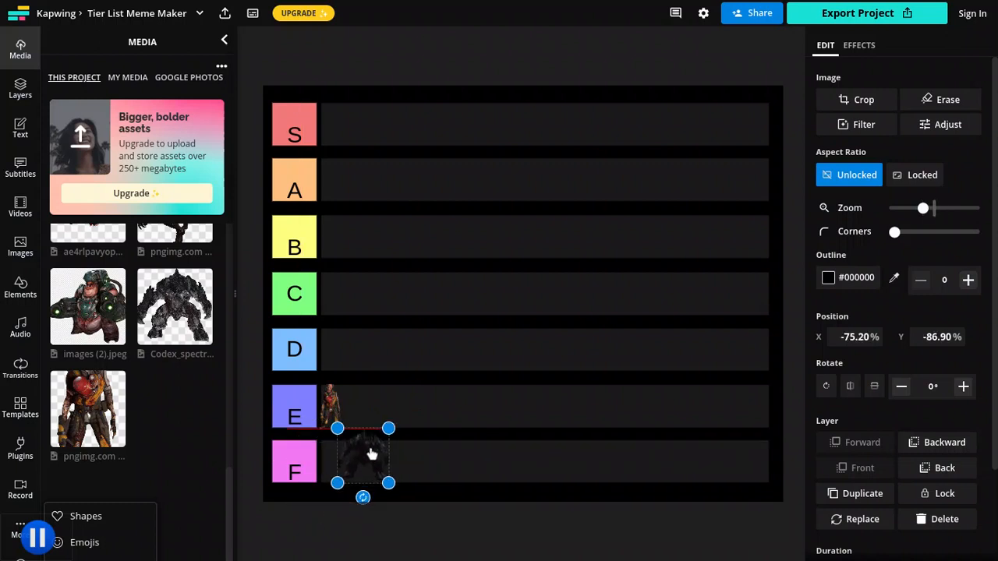
{"action": "left_click_drag", "start_coordinate": [372, 454], "coordinate": [390, 429]}
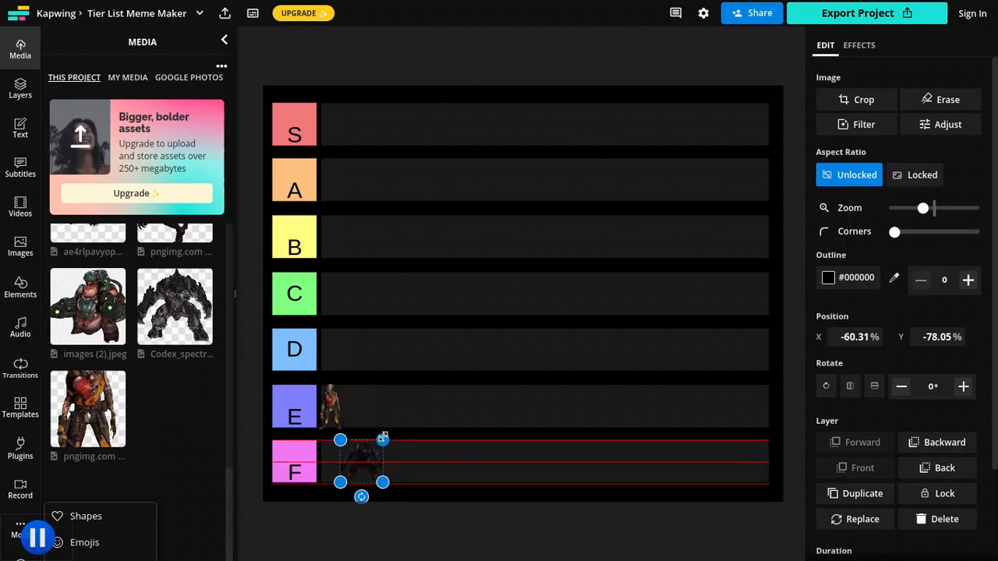
{"action": "left_click_drag", "start_coordinate": [361, 464], "coordinate": [426, 427]}
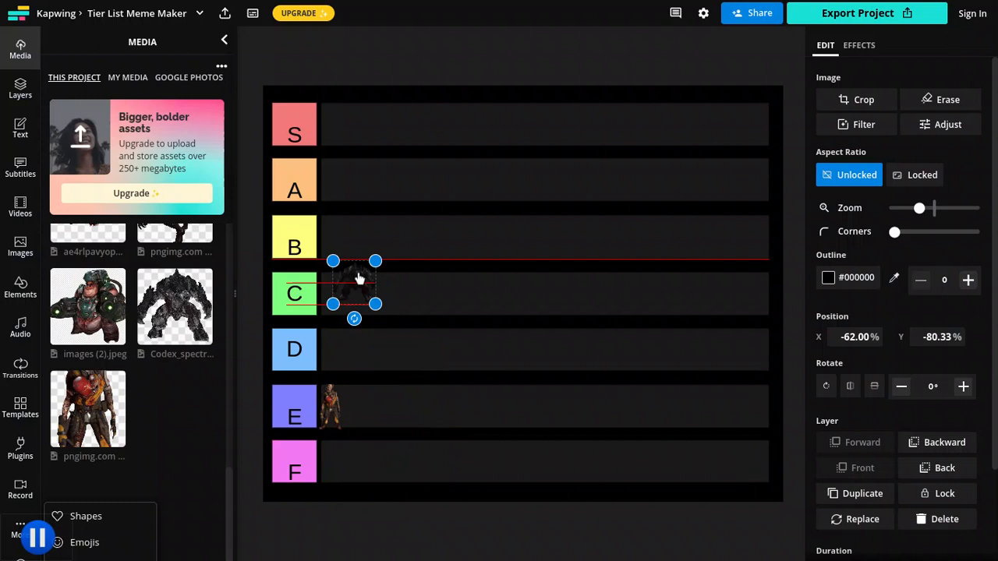
{"action": "left_click_drag", "start_coordinate": [354, 293], "coordinate": [339, 238]}
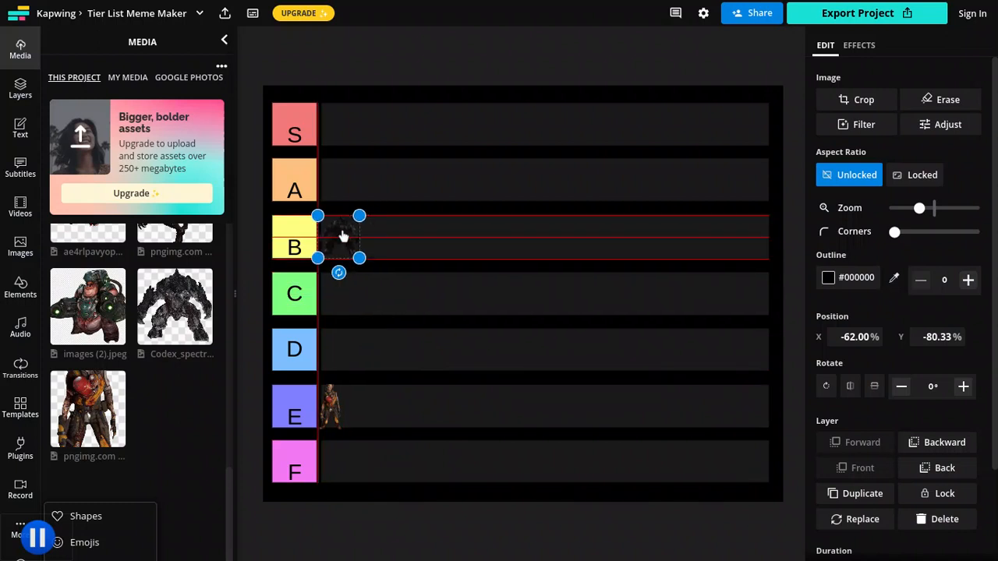
{"action": "left_click", "coordinate": [87, 306]}
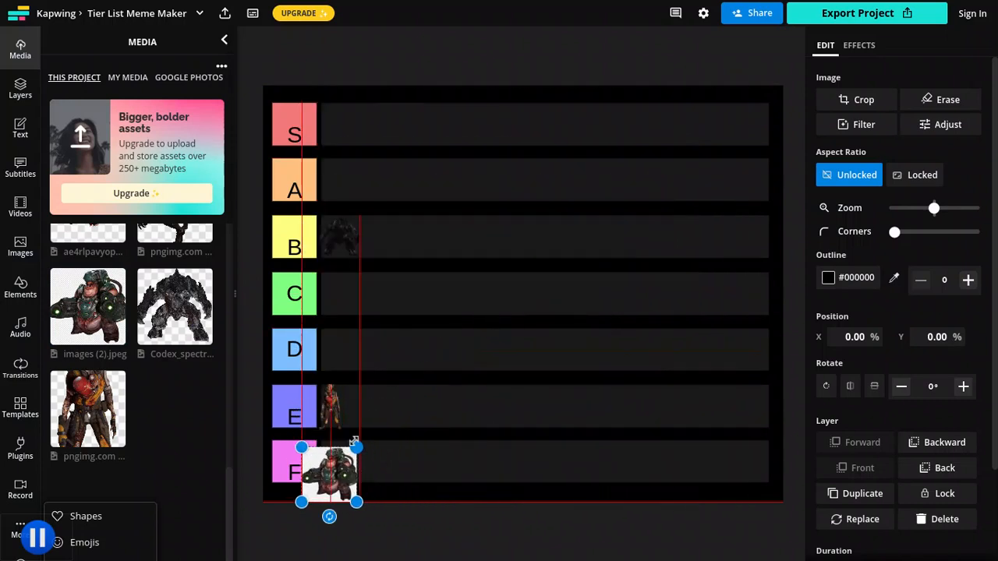
Shrink the images (2).jpeg armored demon and align it at row C's start against the label
{"action": "left_click_drag", "start_coordinate": [327, 472], "coordinate": [322, 479]}
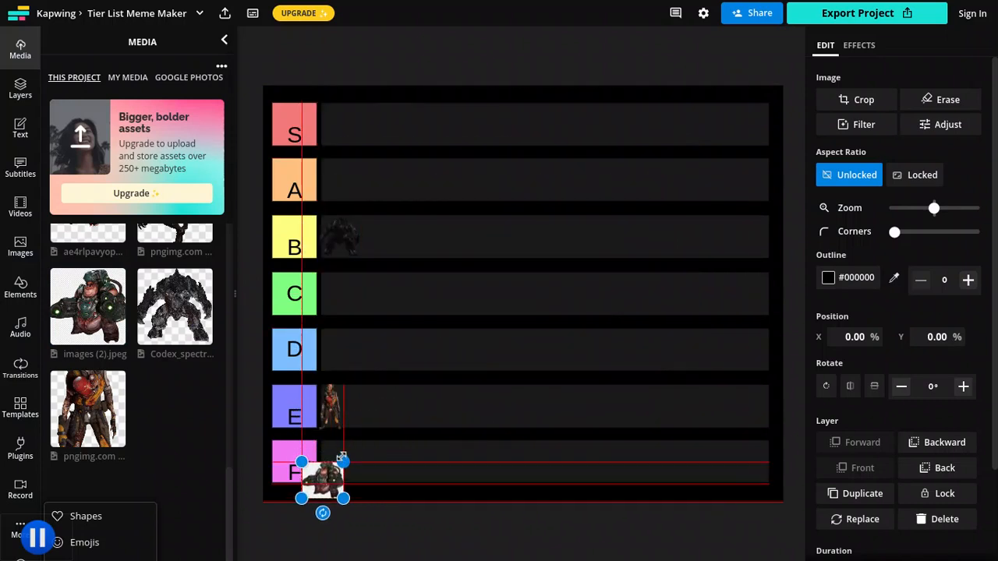
{"action": "left_click_drag", "start_coordinate": [322, 480], "coordinate": [322, 489]}
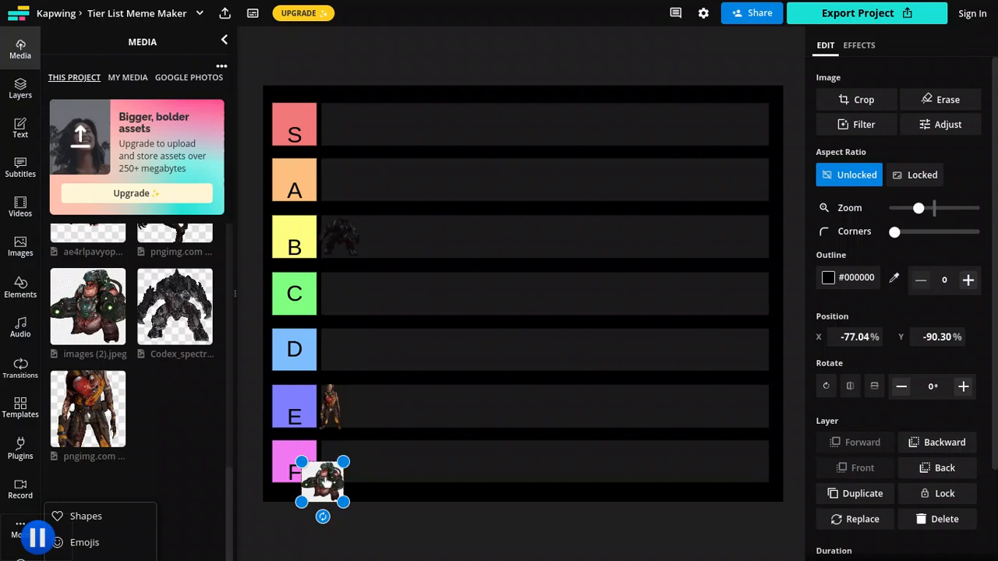
{"action": "left_click_drag", "start_coordinate": [322, 487], "coordinate": [347, 464]}
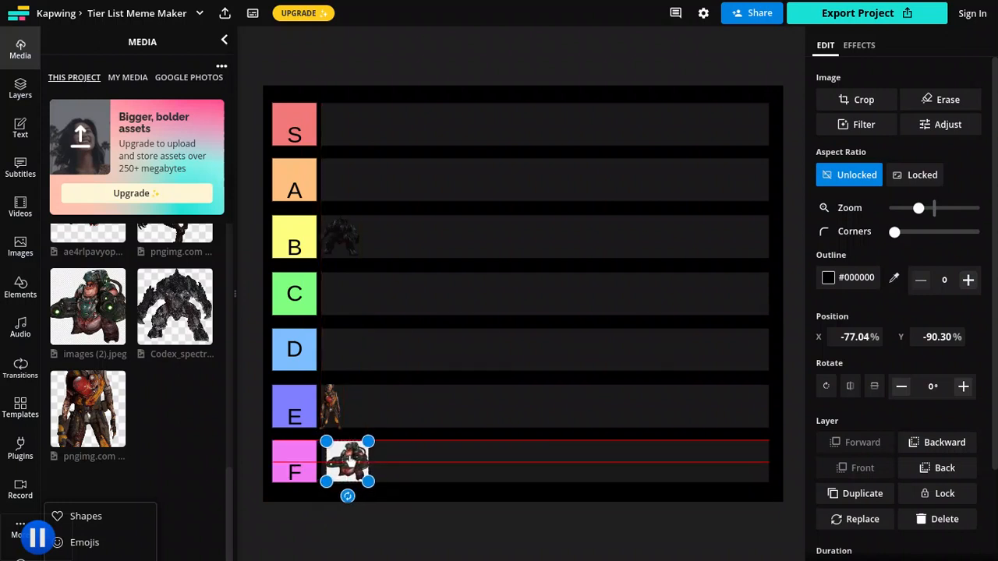
{"action": "left_click_drag", "start_coordinate": [347, 460], "coordinate": [347, 249]}
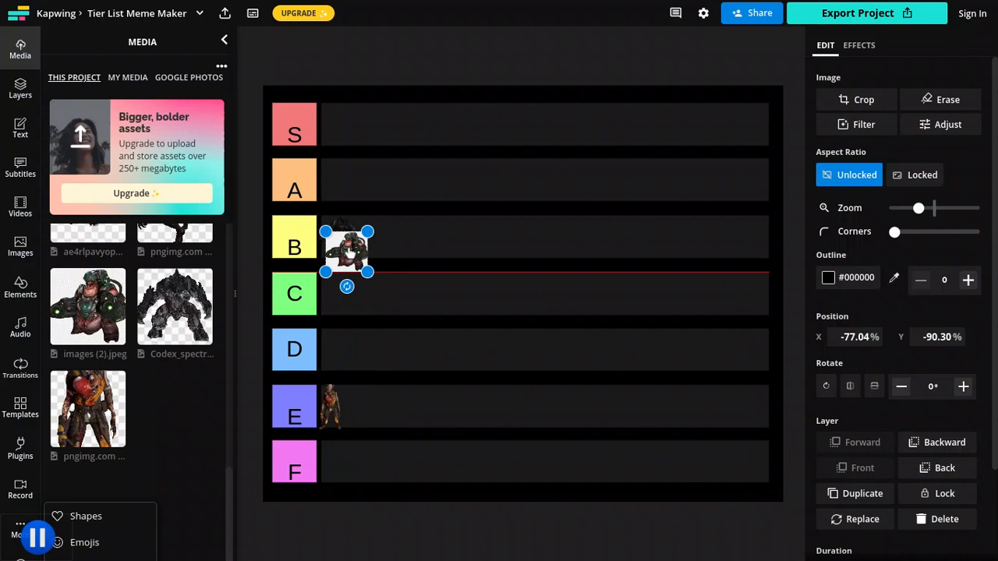
{"action": "left_click_drag", "start_coordinate": [347, 249], "coordinate": [415, 201]}
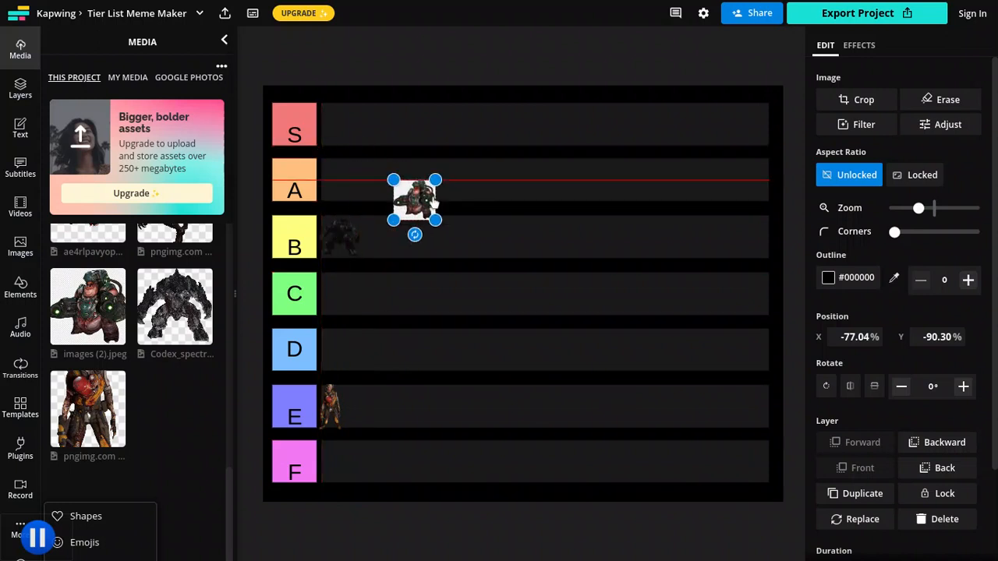
{"action": "left_click_drag", "start_coordinate": [414, 201], "coordinate": [458, 299]}
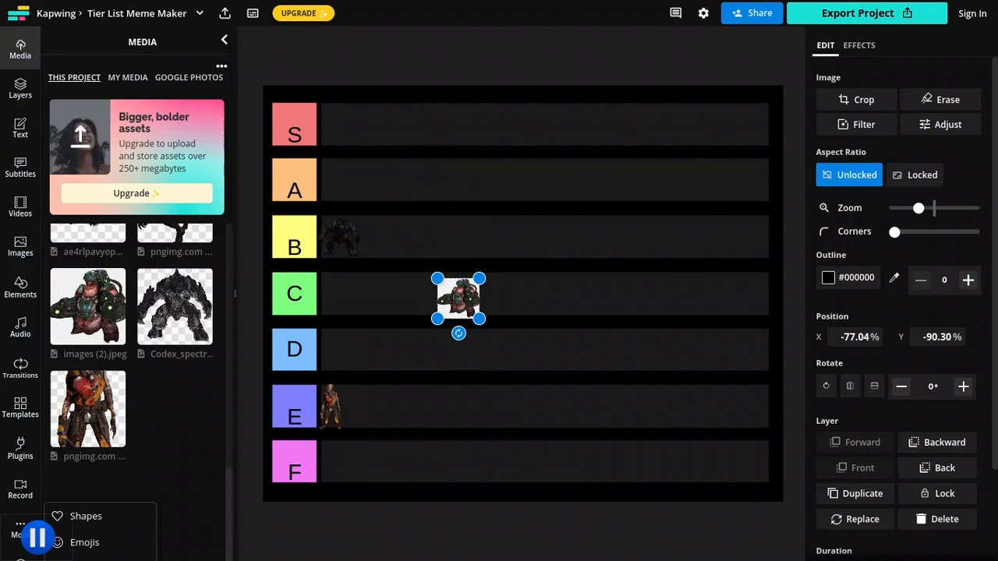
{"action": "left_click_drag", "start_coordinate": [458, 299], "coordinate": [343, 295]}
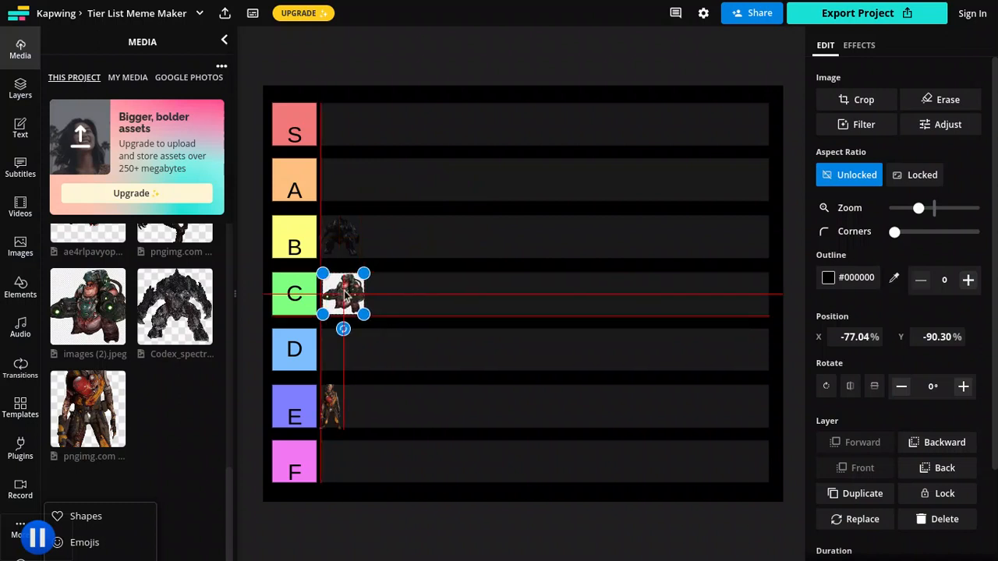
{"action": "left_click_drag", "start_coordinate": [342, 294], "coordinate": [339, 294]}
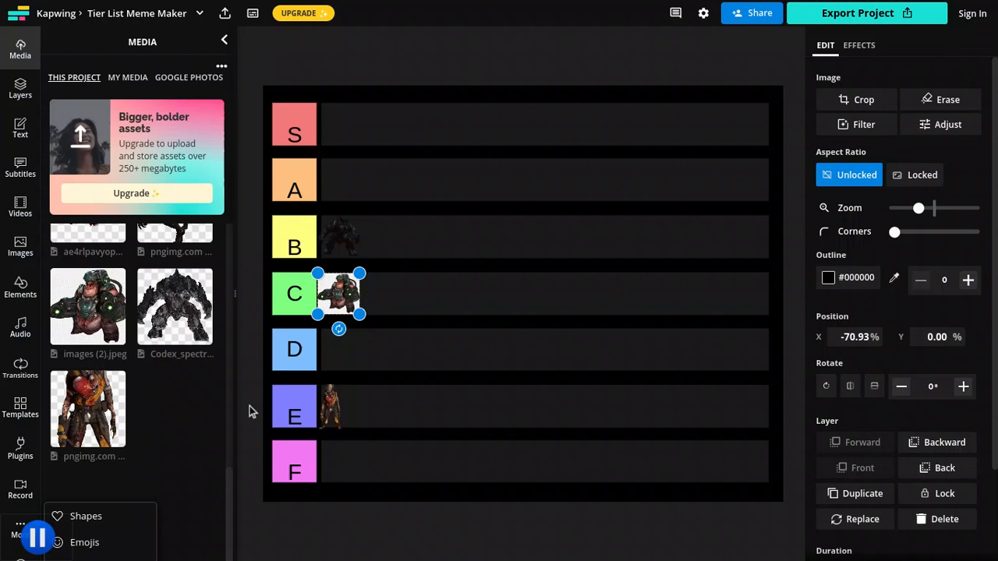
{"action": "mouse_move", "coordinate": [175, 237]}
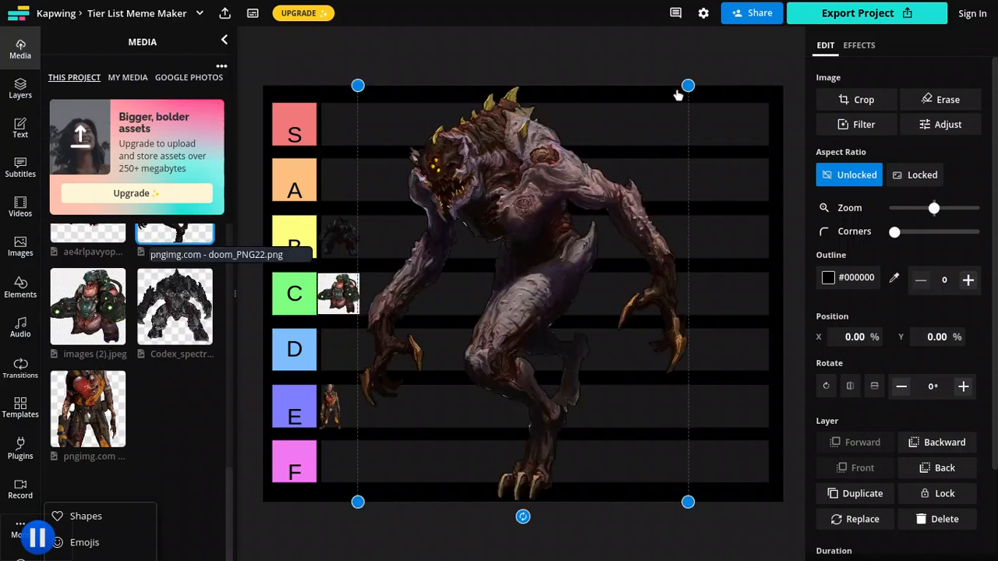
Shrink the large clawed demon image to row size and fine-tune its size
{"action": "left_click_drag", "start_coordinate": [688, 85], "coordinate": [497, 326]}
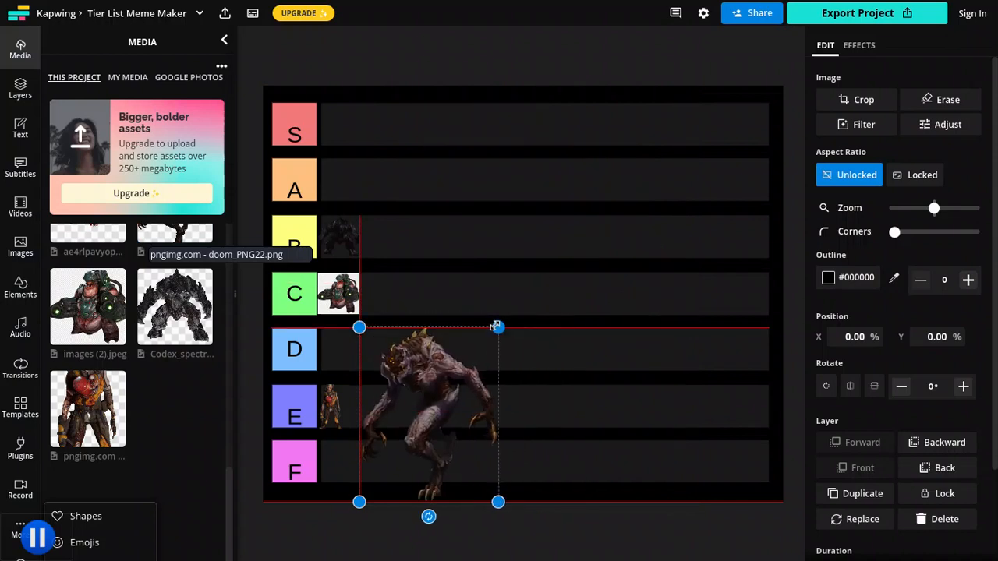
{"action": "left_click_drag", "start_coordinate": [497, 327], "coordinate": [414, 445]}
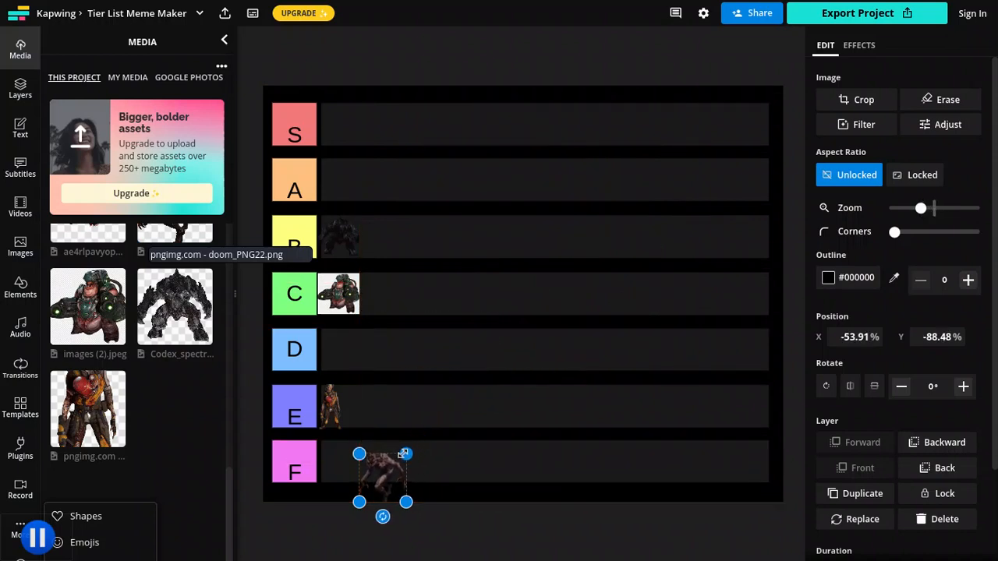
{"action": "left_click_drag", "start_coordinate": [382, 476], "coordinate": [390, 460]}
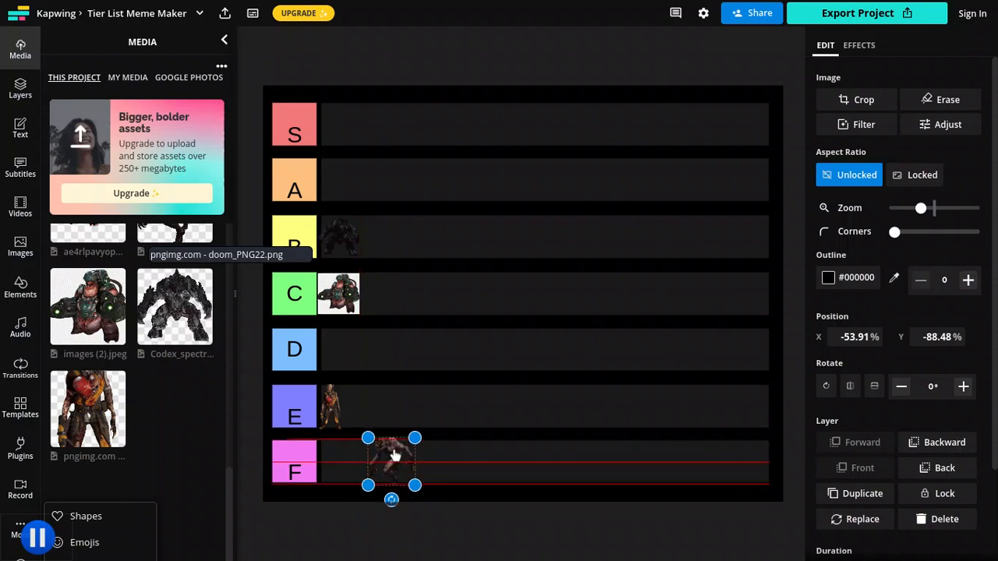
{"action": "left_click_drag", "start_coordinate": [394, 457], "coordinate": [390, 464]}
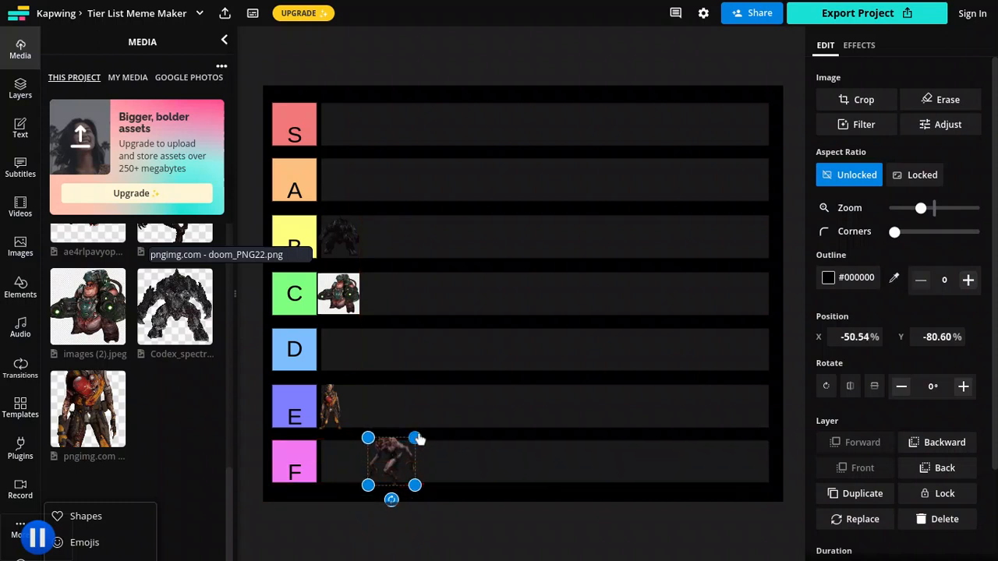
{"action": "left_click_drag", "start_coordinate": [390, 460], "coordinate": [389, 462]}
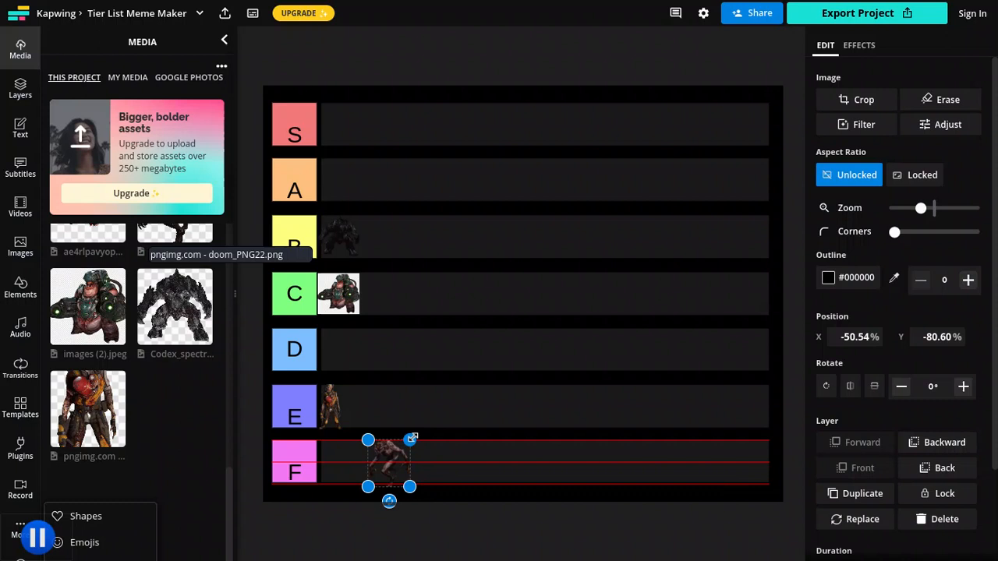
{"action": "left_click_drag", "start_coordinate": [386, 464], "coordinate": [388, 464]}
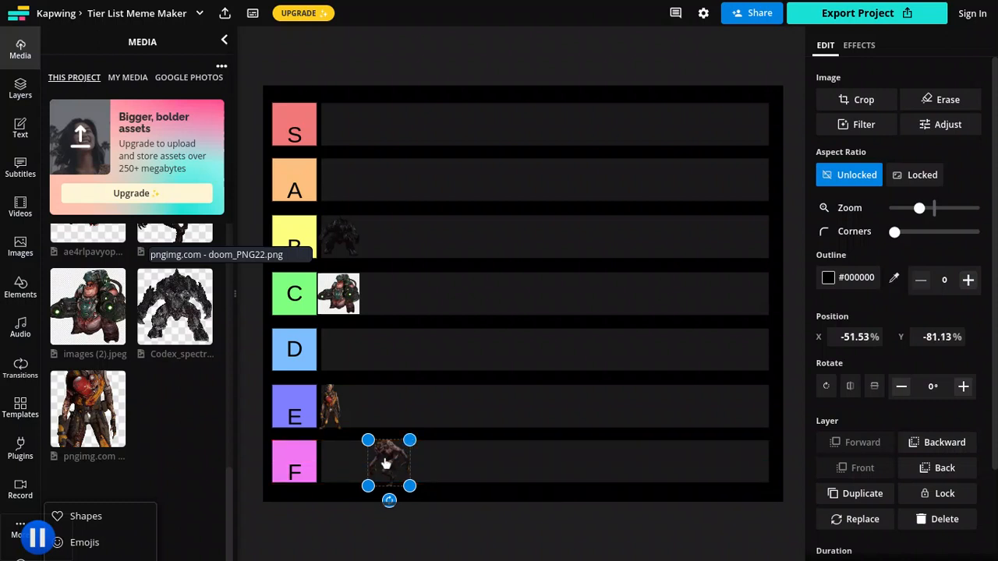
Move the clawed demon up into row B beside the spectre
{"action": "left_click_drag", "start_coordinate": [388, 464], "coordinate": [343, 349]}
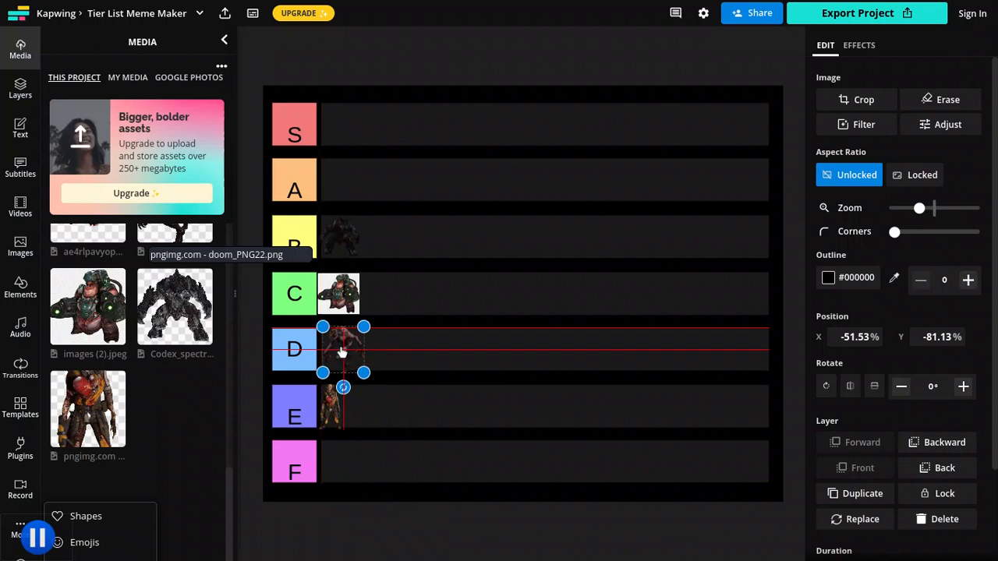
{"action": "left_click_drag", "start_coordinate": [343, 349], "coordinate": [388, 269]}
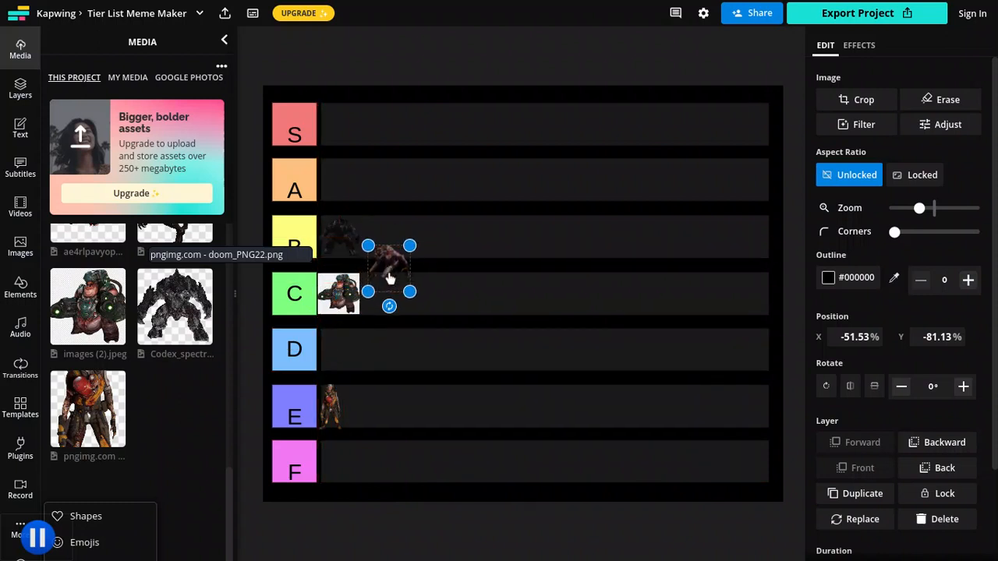
{"action": "left_click_drag", "start_coordinate": [390, 277], "coordinate": [389, 237]}
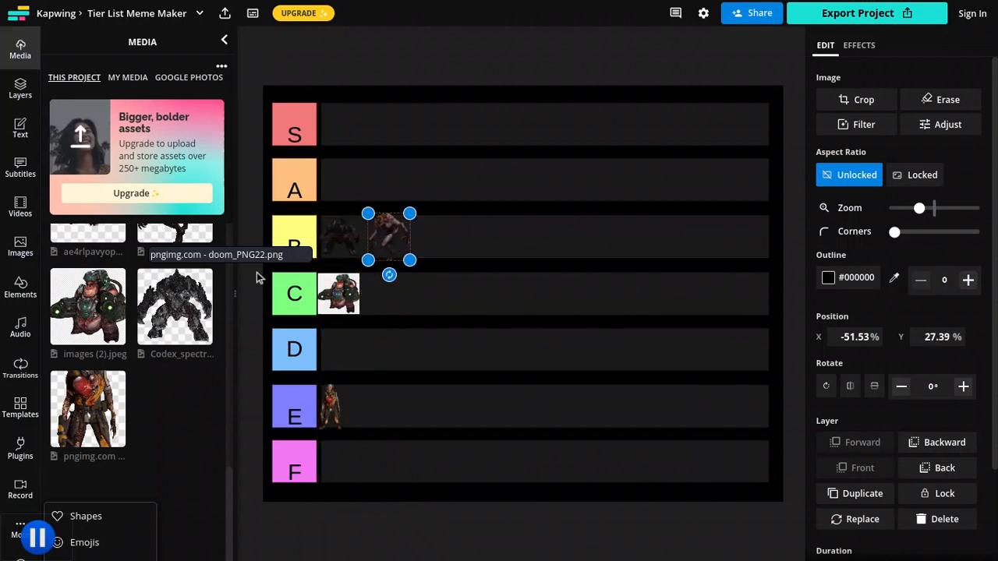
{"action": "mouse_move", "coordinate": [231, 493]}
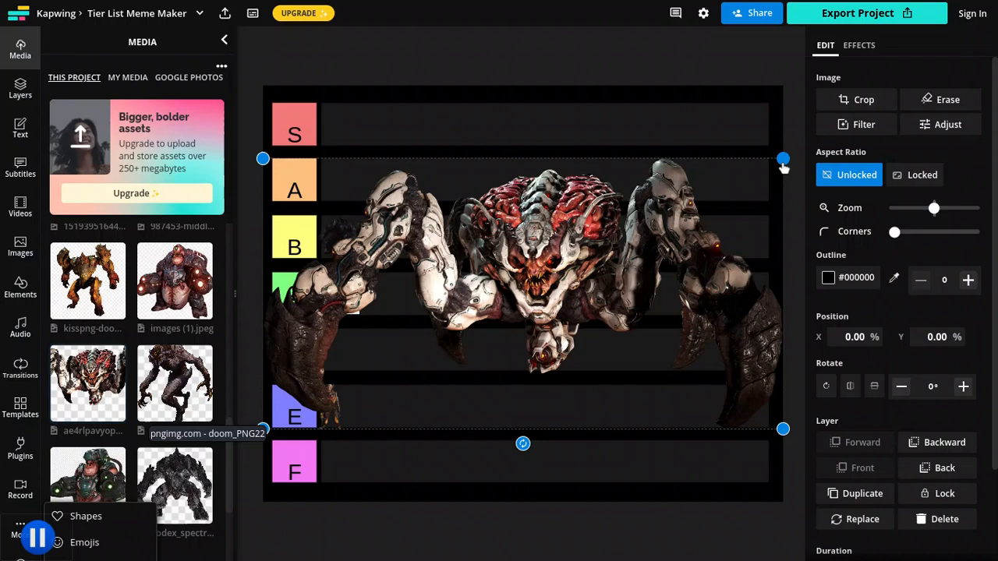
Shrink the multi-limbed spiked demon, drag it to the start of row S, and add another Media image
{"action": "left_click_drag", "start_coordinate": [783, 159], "coordinate": [595, 279]}
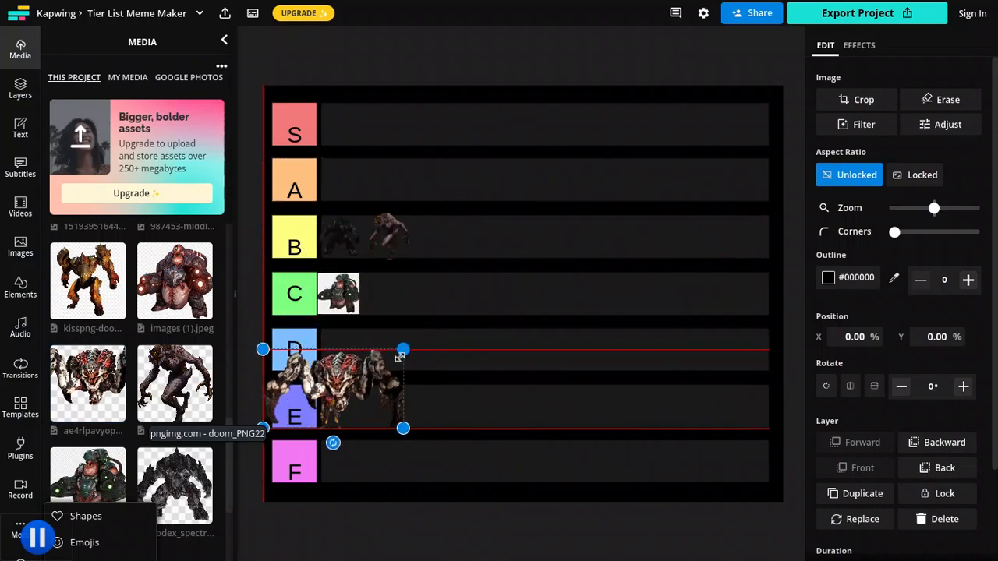
{"action": "left_click_drag", "start_coordinate": [403, 349], "coordinate": [370, 369]}
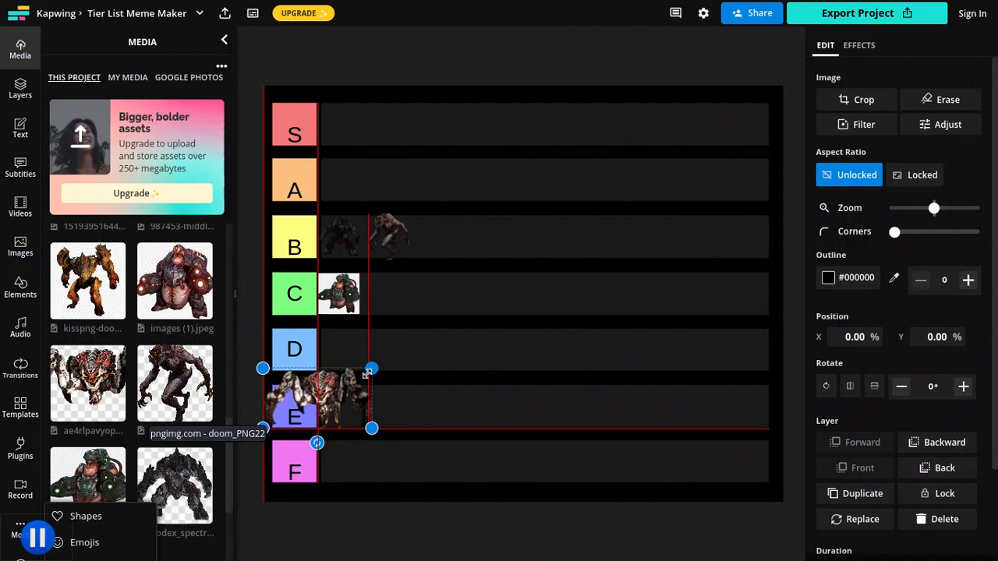
{"action": "left_click_drag", "start_coordinate": [370, 369], "coordinate": [354, 368]}
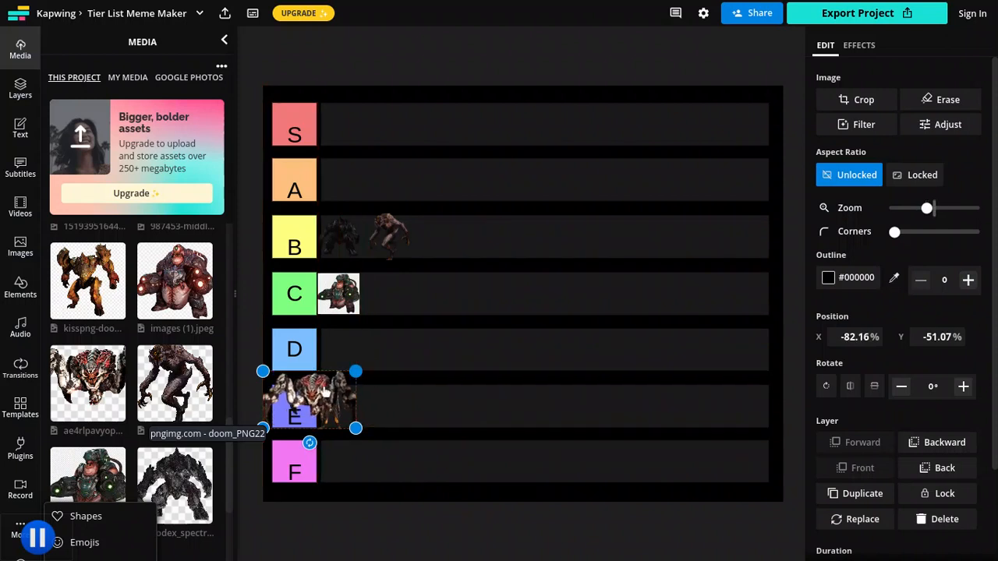
{"action": "left_click_drag", "start_coordinate": [309, 399], "coordinate": [364, 125]}
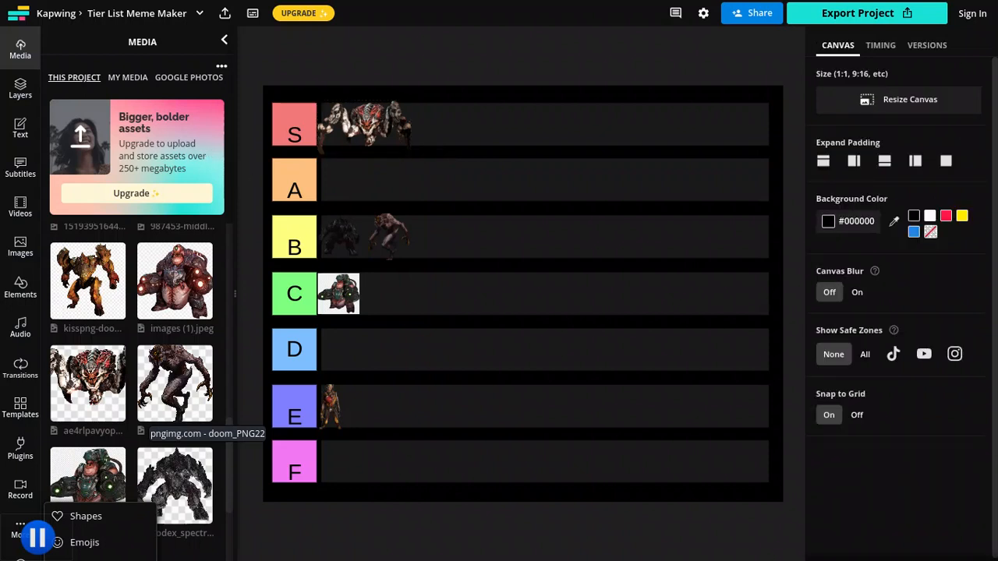
{"action": "mouse_move", "coordinate": [88, 280]}
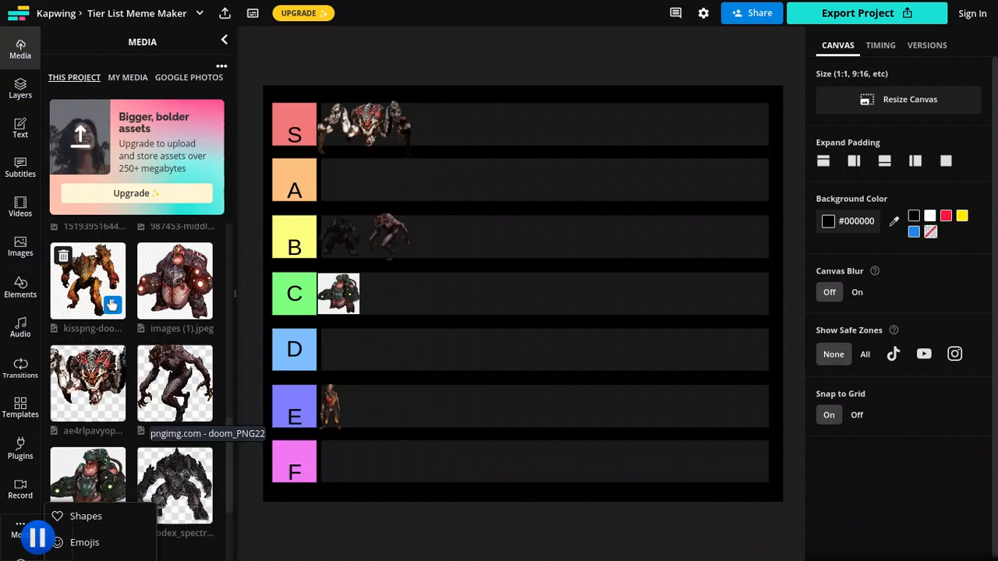
{"action": "left_click", "coordinate": [174, 281]}
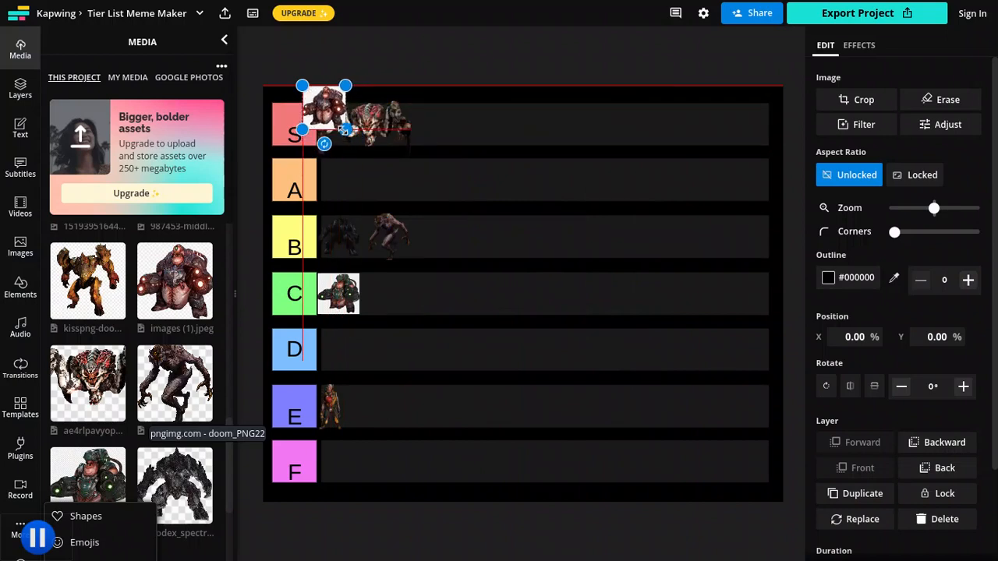
Drag the bulky pink images (1).jpeg demon down into row B after the clawed demon
{"action": "left_click_drag", "start_coordinate": [324, 109], "coordinate": [386, 175]}
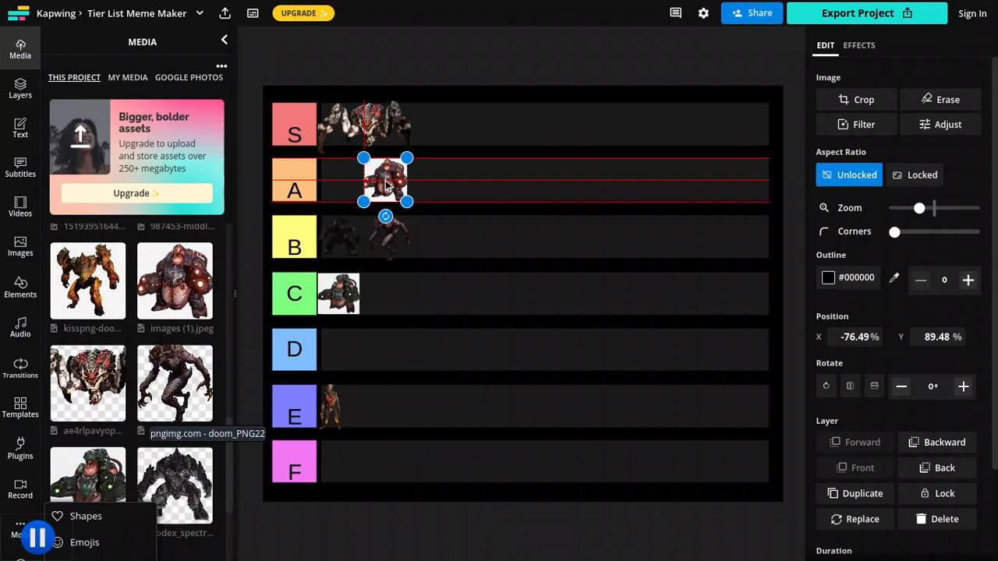
{"action": "left_click_drag", "start_coordinate": [385, 181], "coordinate": [388, 292]}
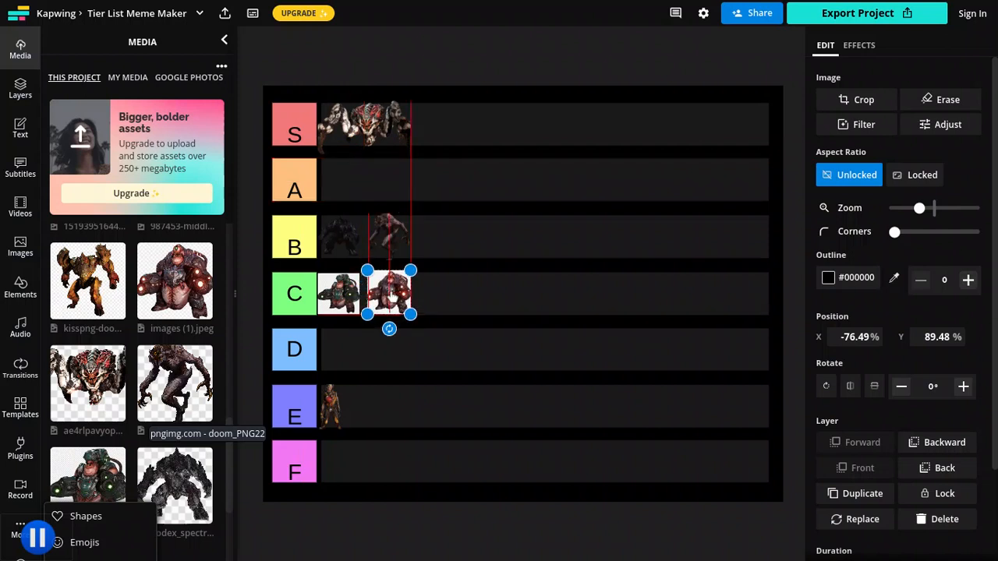
{"action": "left_click_drag", "start_coordinate": [390, 293], "coordinate": [437, 236]}
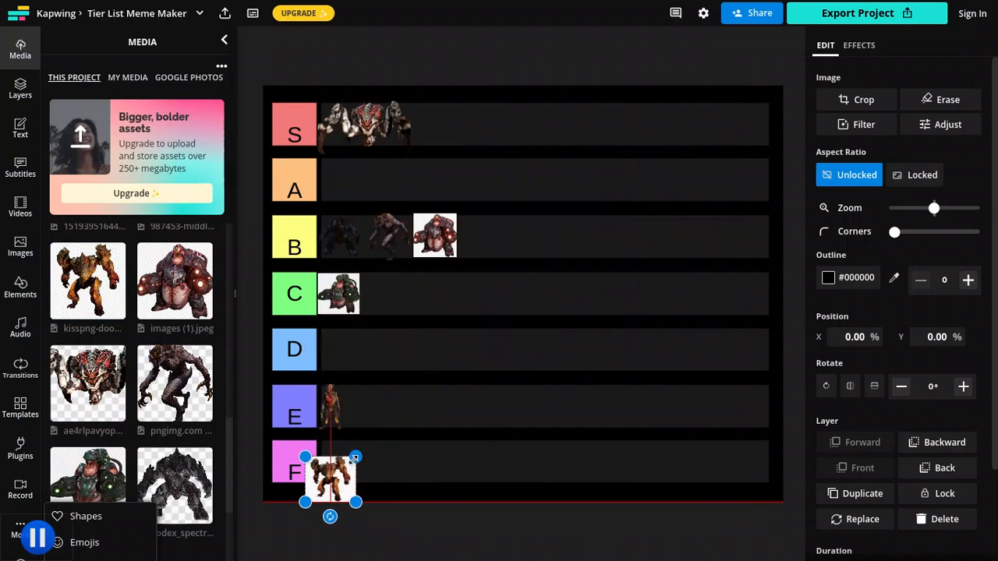
Shrink the orange armoured demon and line it up as the fourth image in row B
{"action": "left_click_drag", "start_coordinate": [330, 483], "coordinate": [328, 478]}
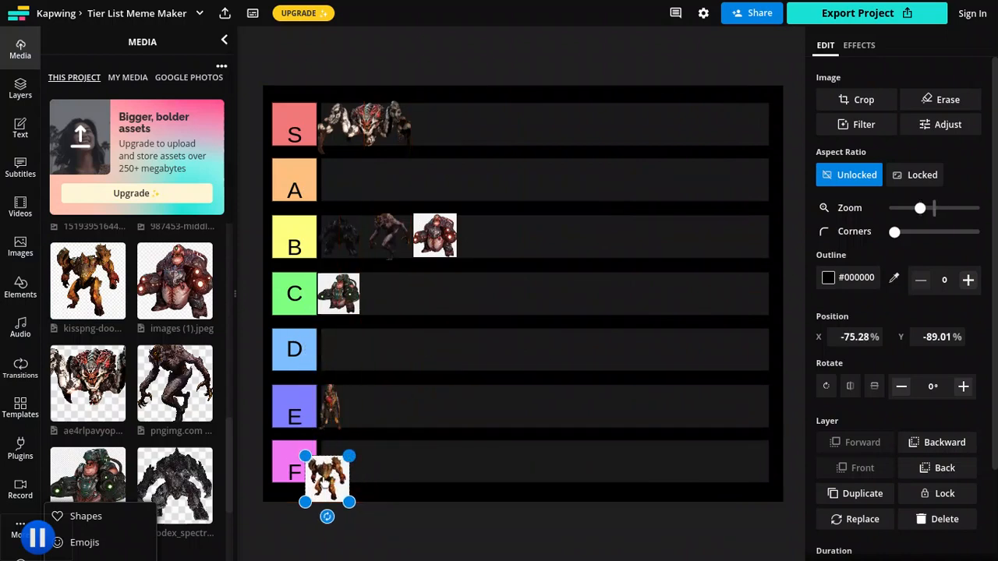
{"action": "left_click_drag", "start_coordinate": [327, 480], "coordinate": [377, 305]}
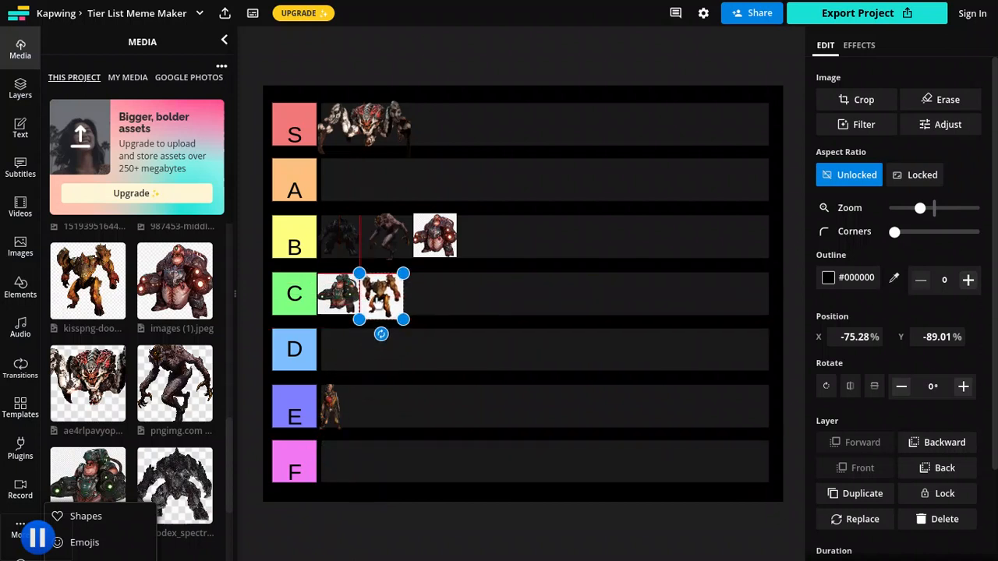
{"action": "left_click_drag", "start_coordinate": [382, 295], "coordinate": [538, 237]}
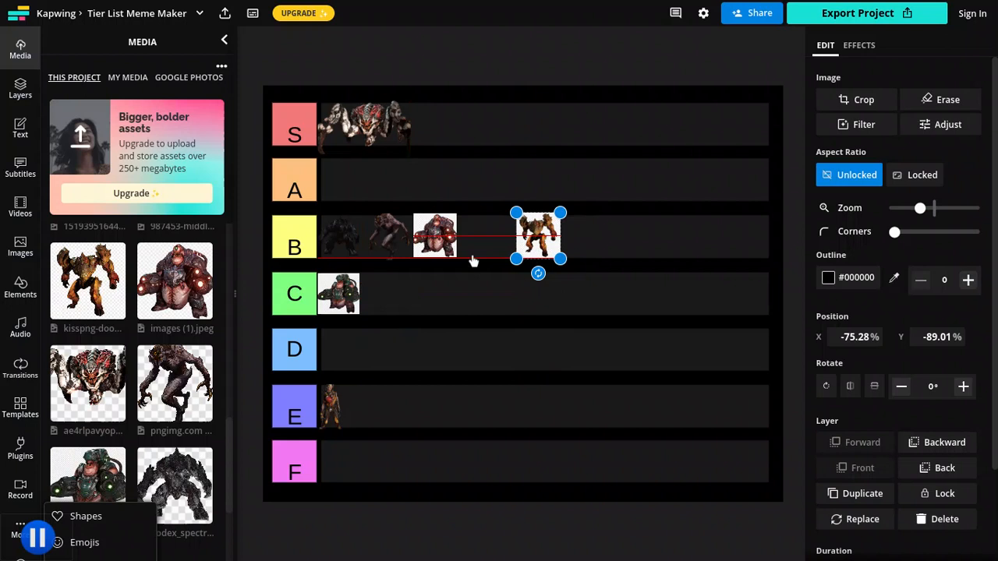
{"action": "left_click_drag", "start_coordinate": [538, 236], "coordinate": [474, 236]}
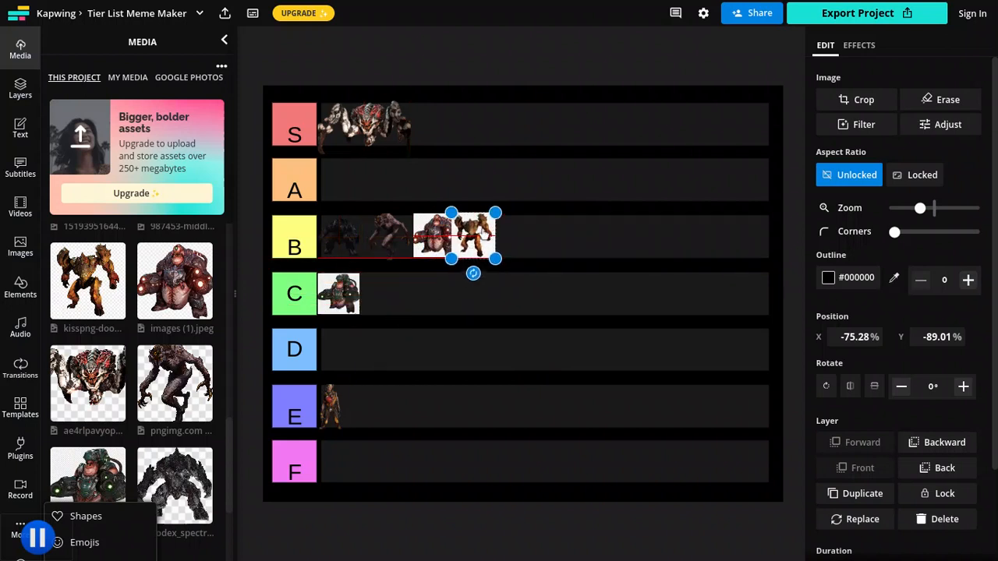
{"action": "left_click_drag", "start_coordinate": [450, 235], "coordinate": [457, 235]}
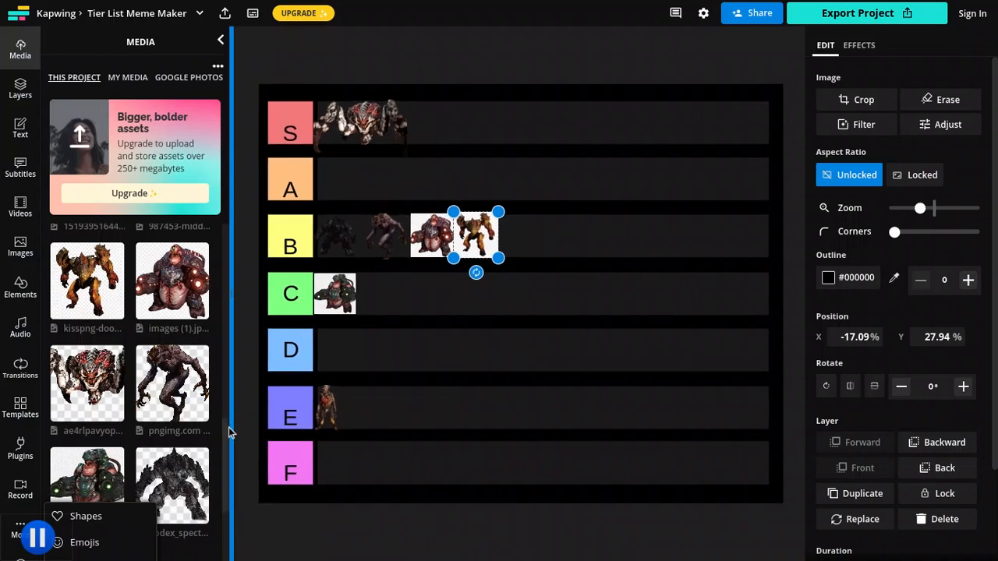
{"action": "scroll", "scroll_direction": "down", "scroll_amount": 3}
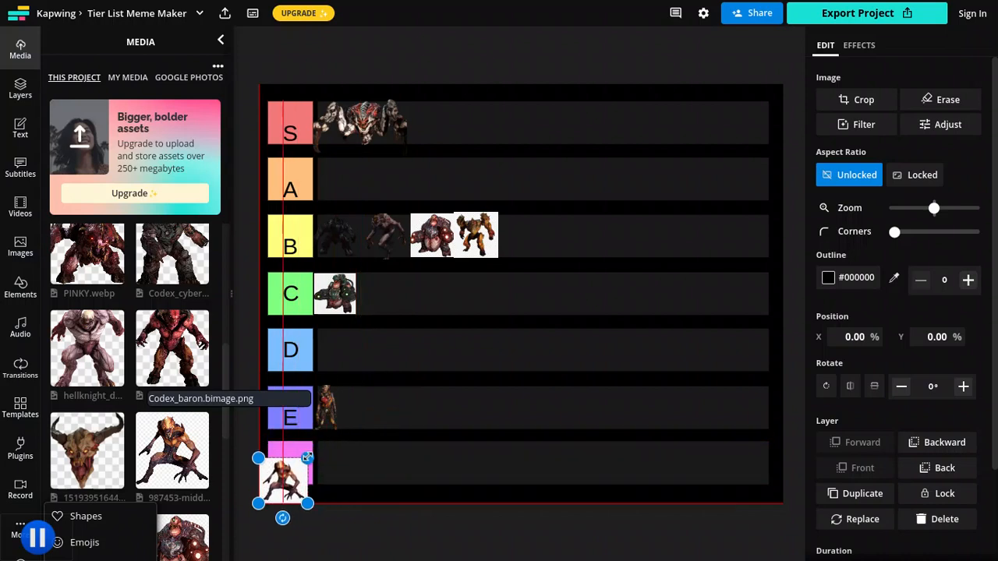
Shrink the crouching demon, place it first in row A, then add the horned demon head
{"action": "left_click_drag", "start_coordinate": [283, 479], "coordinate": [356, 468]}
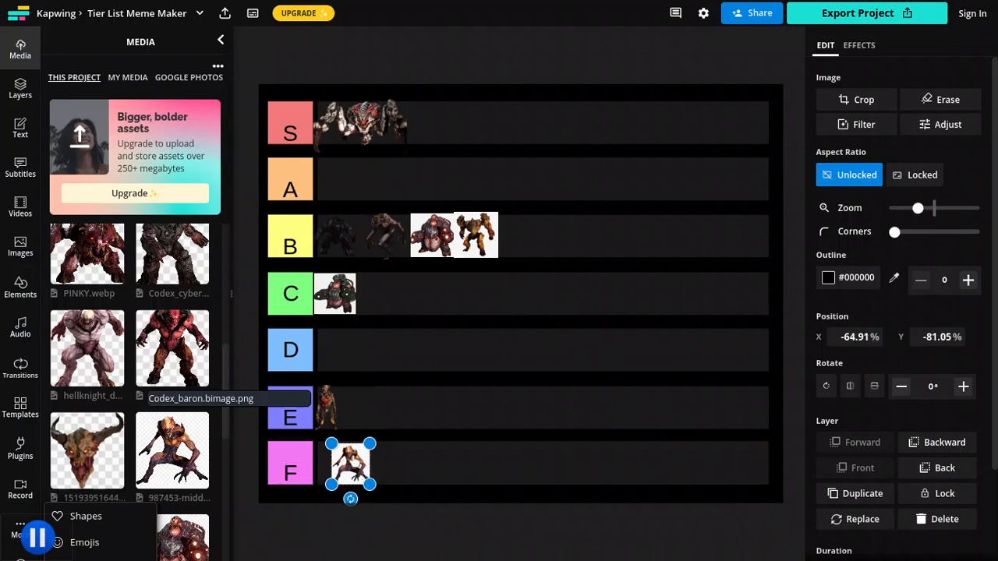
{"action": "left_click_drag", "start_coordinate": [350, 467], "coordinate": [339, 179]}
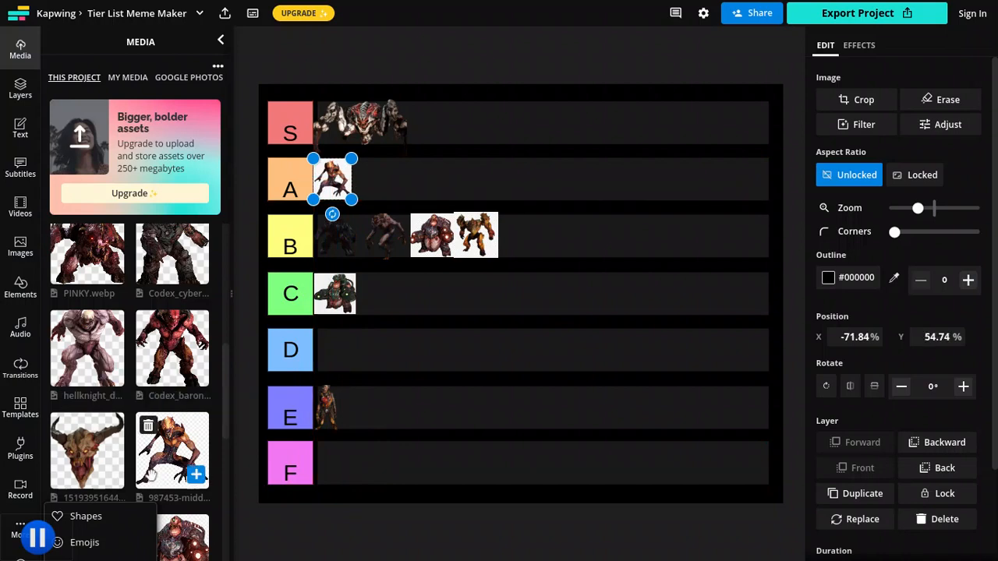
{"action": "left_click", "coordinate": [87, 451]}
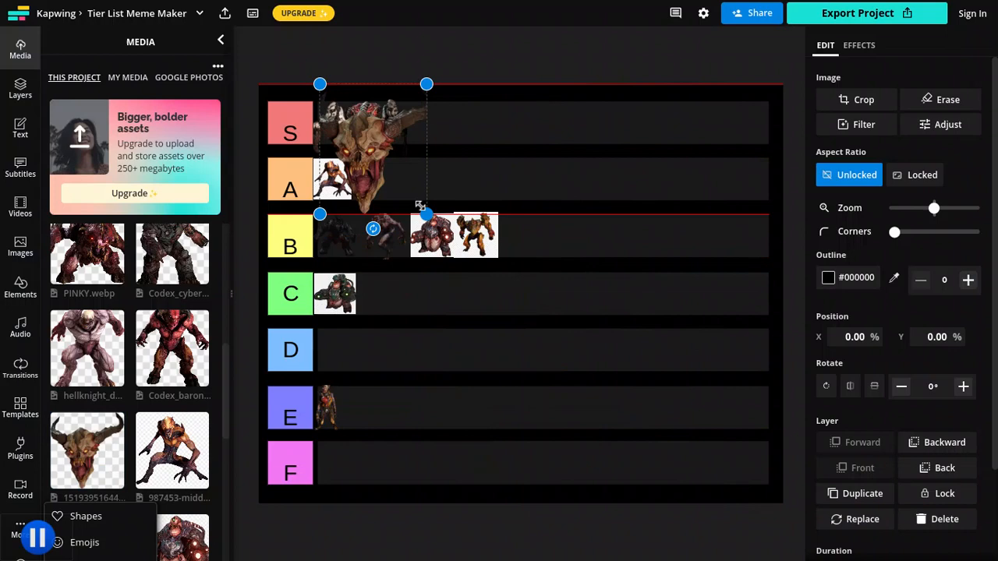
Shrink the horned demon head to tile size and drop it into row F
{"action": "left_click_drag", "start_coordinate": [370, 171], "coordinate": [347, 117]}
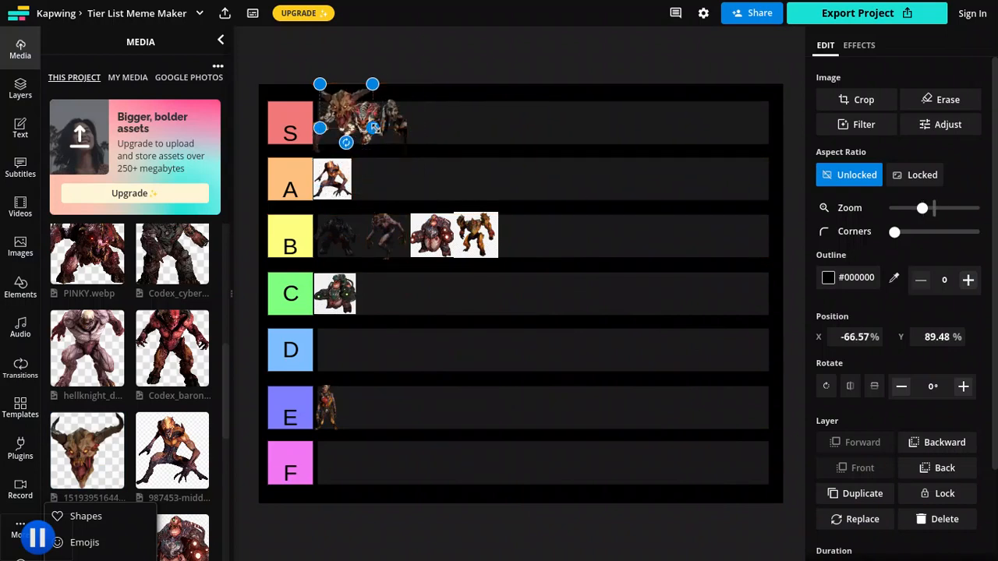
{"action": "left_click_drag", "start_coordinate": [345, 121], "coordinate": [411, 176]}
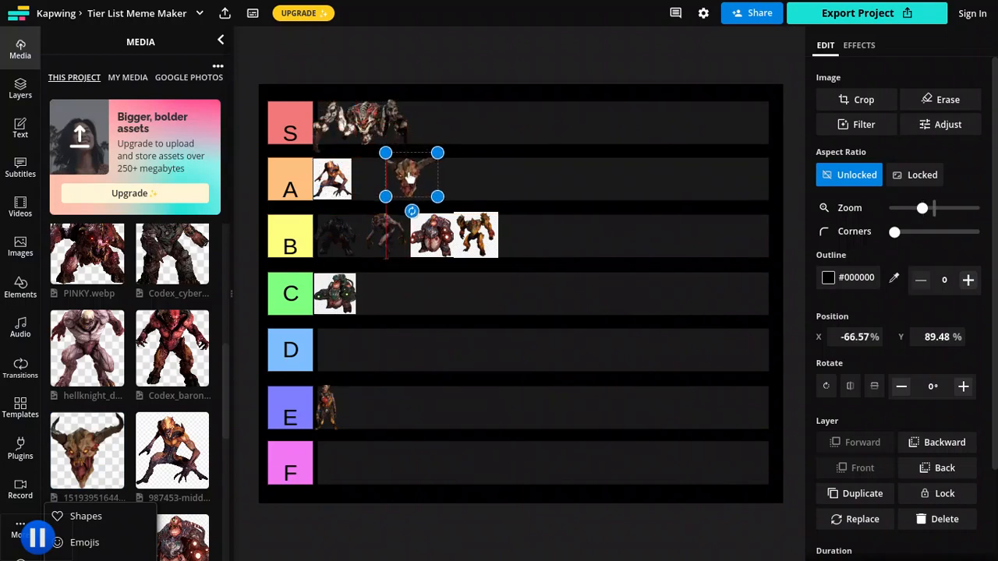
{"action": "left_click_drag", "start_coordinate": [411, 175], "coordinate": [372, 417]}
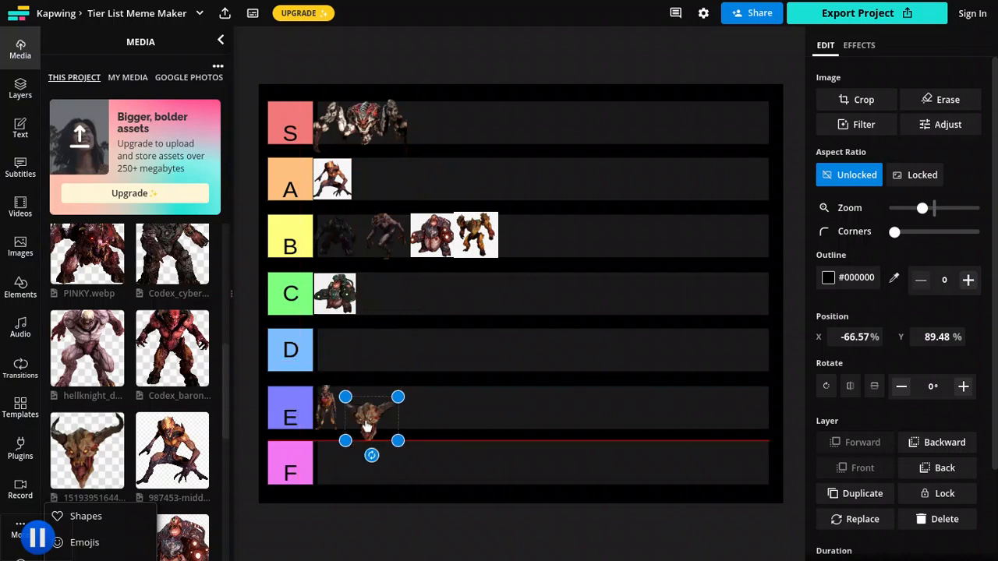
{"action": "left_click_drag", "start_coordinate": [372, 418], "coordinate": [342, 463]}
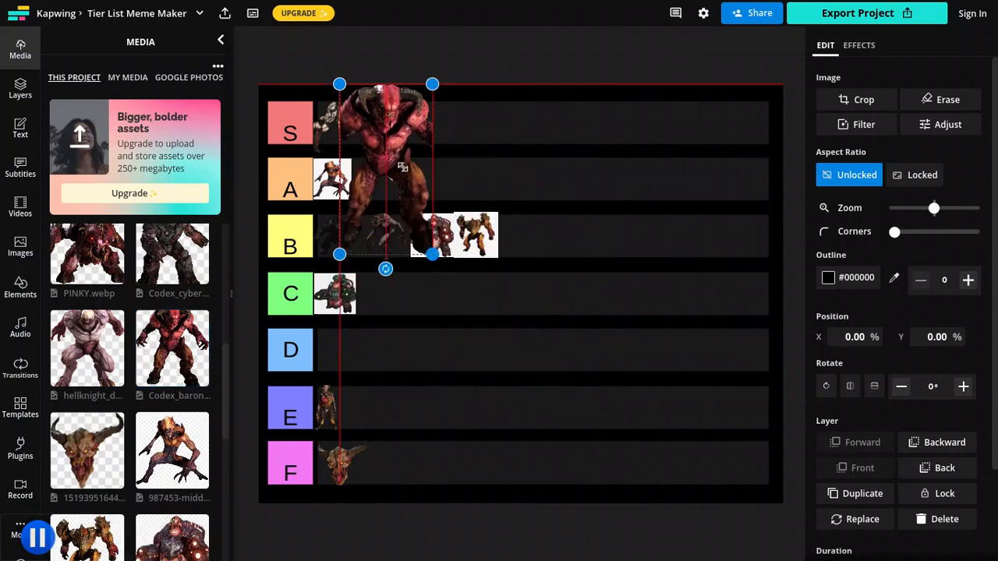
Shrink the red horned demon and settle it beside the crouching demon in row A
{"action": "left_click_drag", "start_coordinate": [433, 254], "coordinate": [403, 153]}
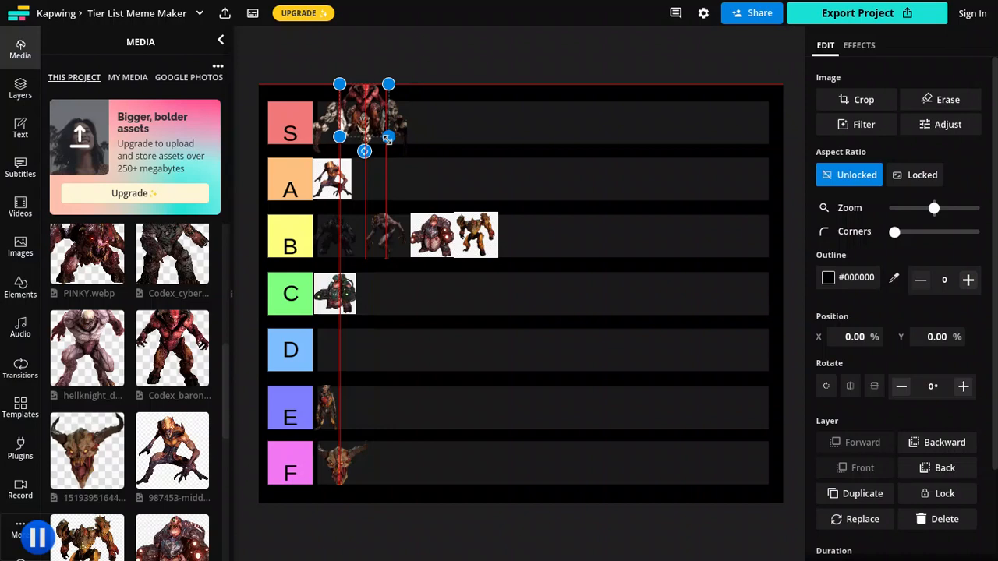
{"action": "left_click_drag", "start_coordinate": [361, 117], "coordinate": [380, 179]}
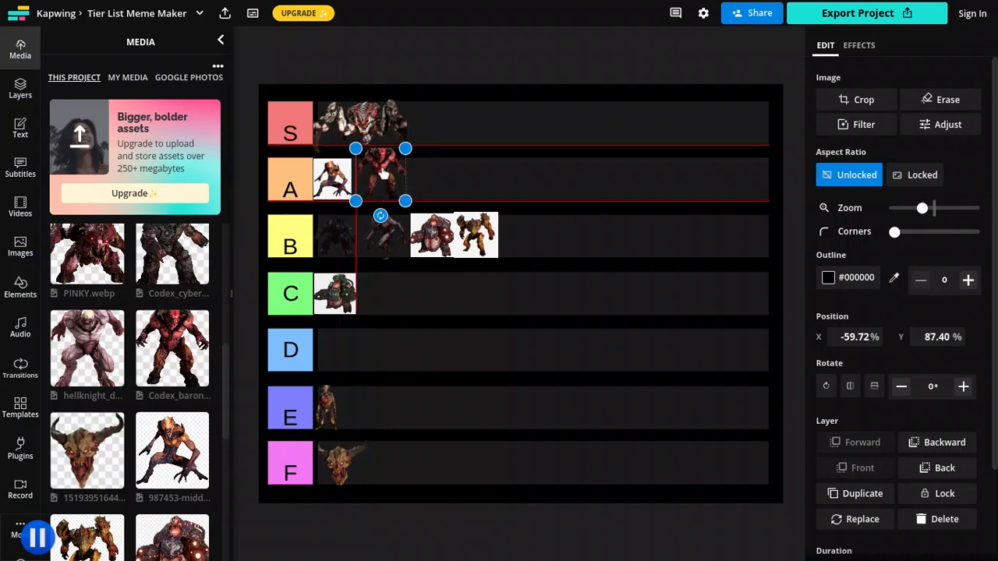
{"action": "left_click_drag", "start_coordinate": [382, 176], "coordinate": [378, 173]}
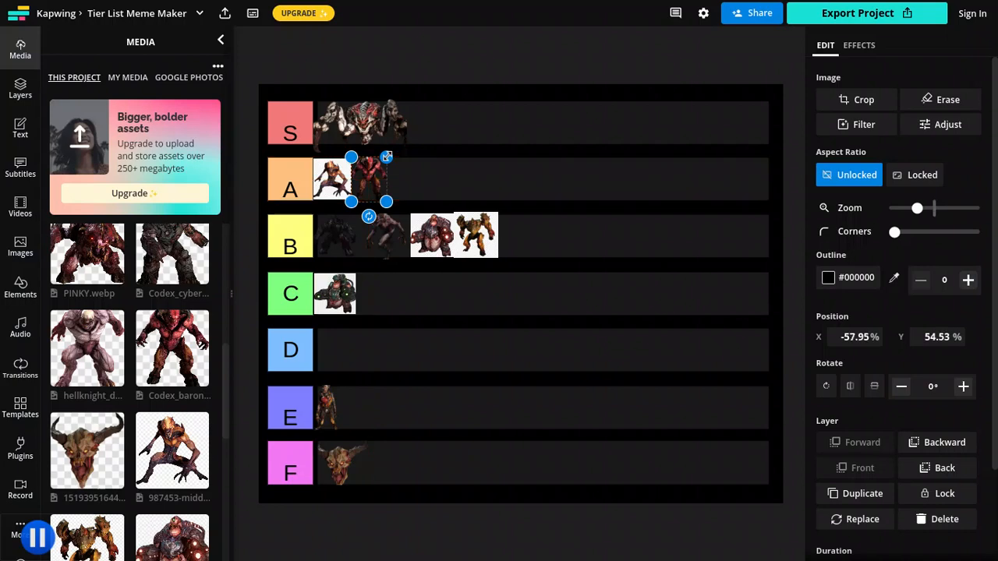
{"action": "mouse_move", "coordinate": [86, 347]}
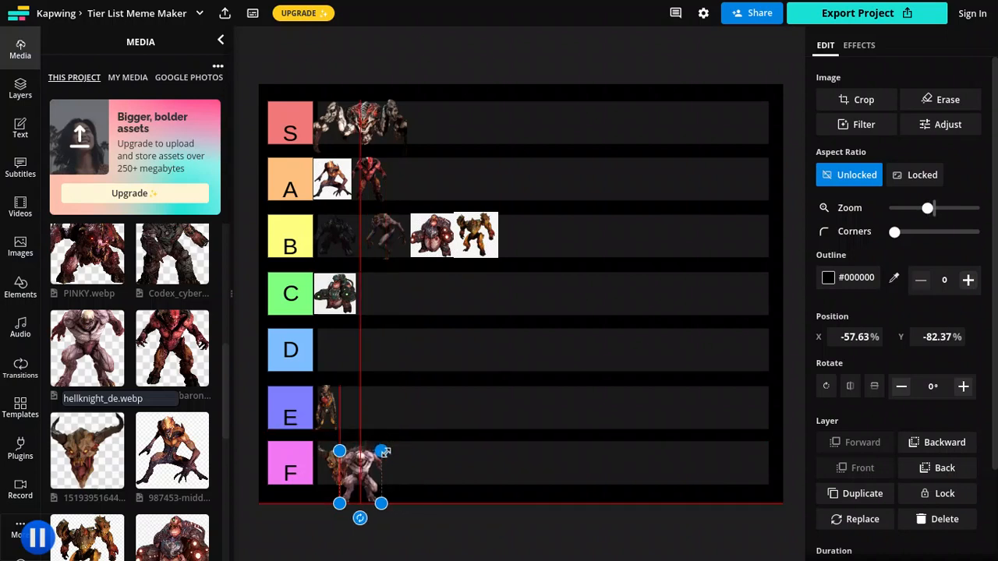
Shrink the pale hell knight to tile size and place it fourth, at the end of the S row
{"action": "left_click_drag", "start_coordinate": [360, 472], "coordinate": [394, 464]}
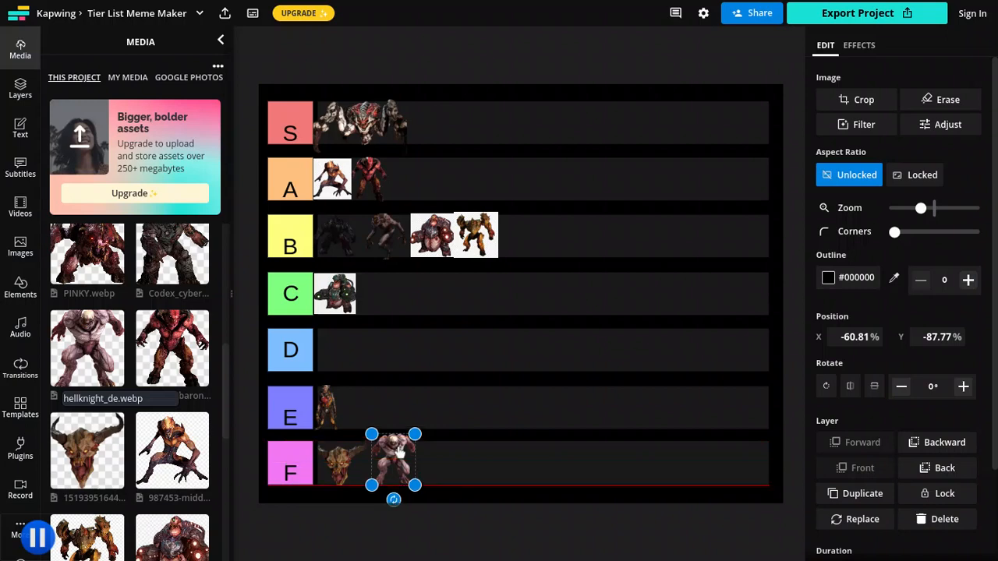
{"action": "left_click_drag", "start_coordinate": [393, 464], "coordinate": [536, 226]}
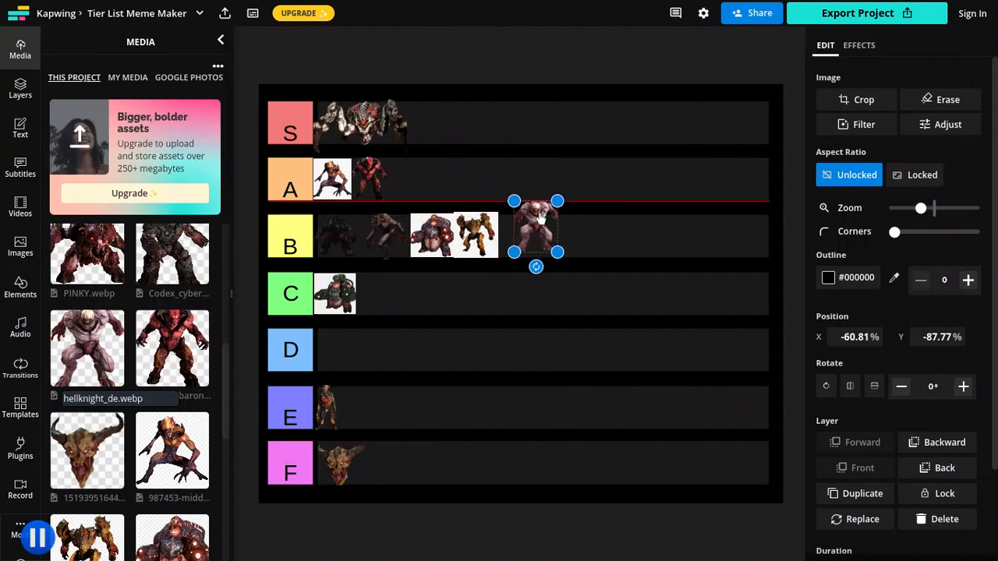
{"action": "left_click_drag", "start_coordinate": [536, 226], "coordinate": [414, 176]}
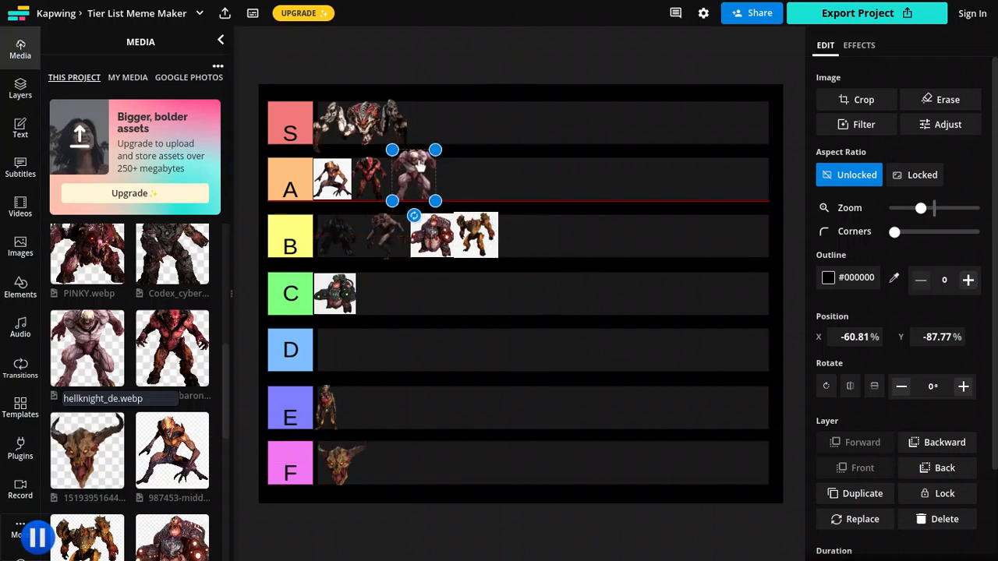
{"action": "left_click_drag", "start_coordinate": [413, 176], "coordinate": [429, 117]}
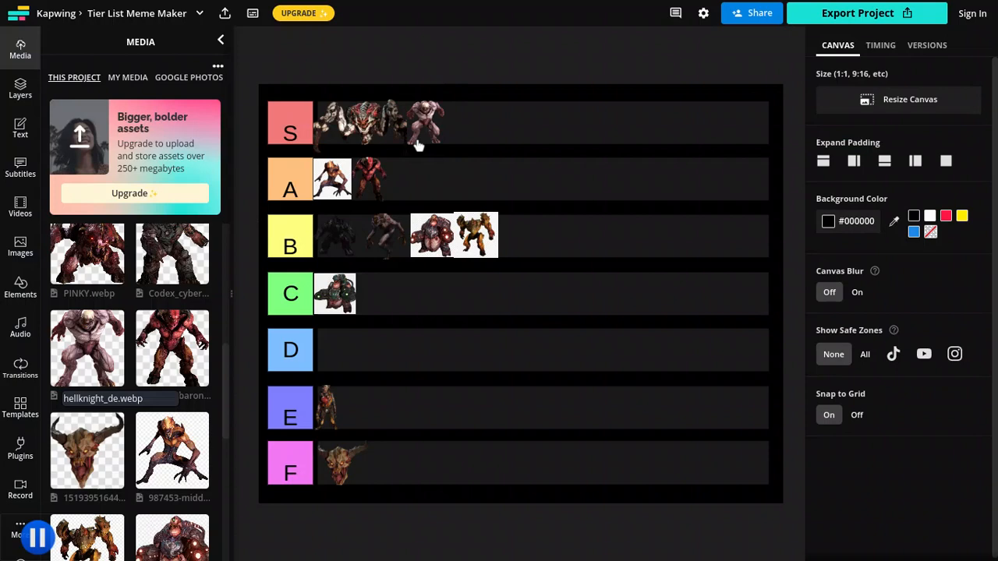
{"action": "mouse_move", "coordinate": [172, 253]}
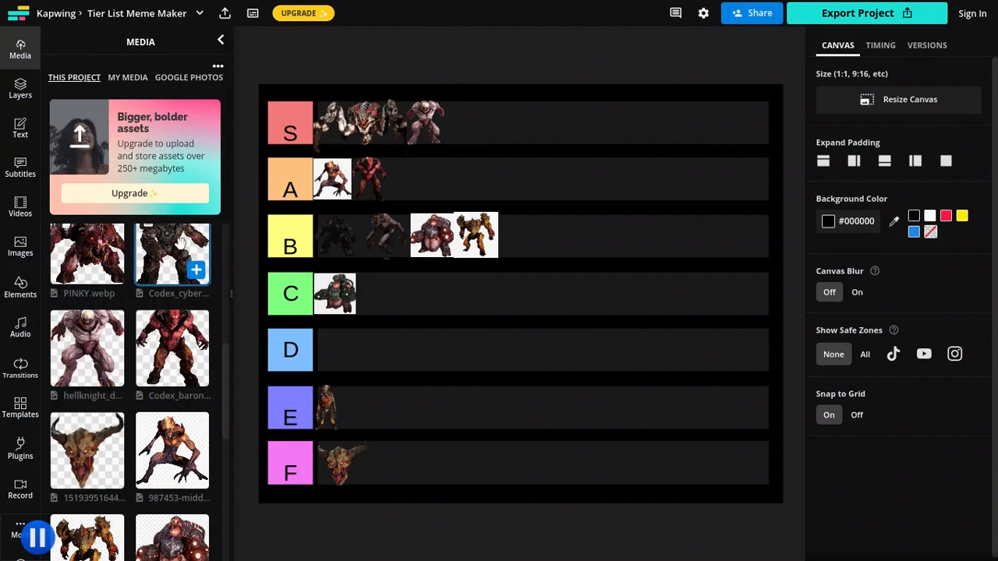
Add the dark armoured demon, shrink it to tile size and set it third in row A
{"action": "left_click", "coordinate": [196, 270]}
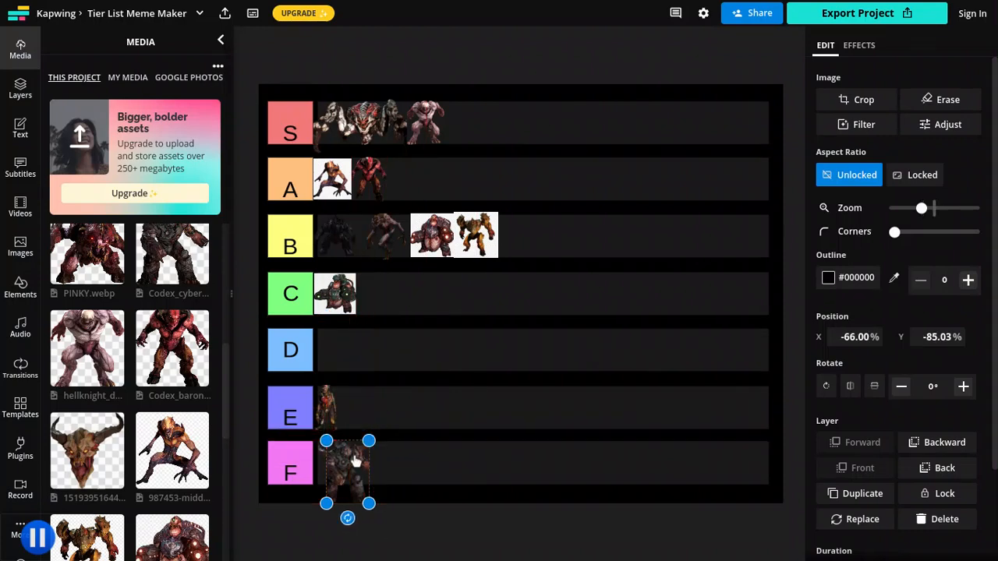
{"action": "left_click_drag", "start_coordinate": [347, 472], "coordinate": [400, 454]}
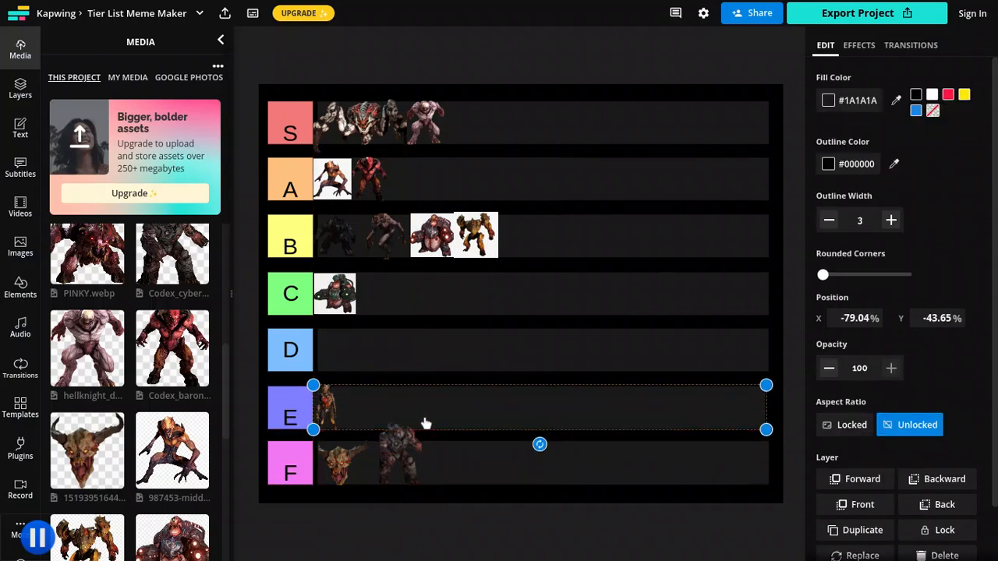
{"action": "left_click", "coordinate": [399, 456]}
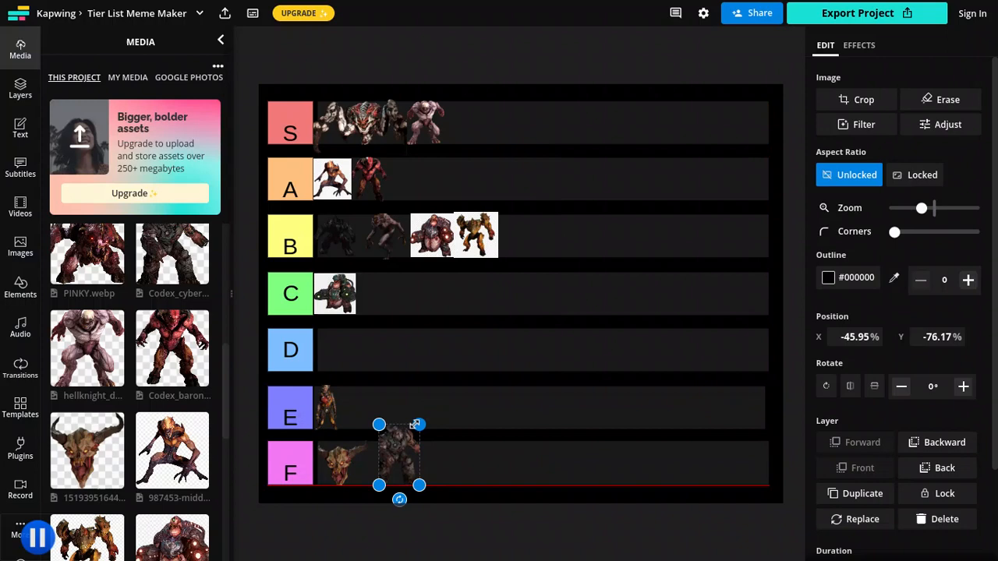
{"action": "left_click_drag", "start_coordinate": [397, 456], "coordinate": [398, 467]}
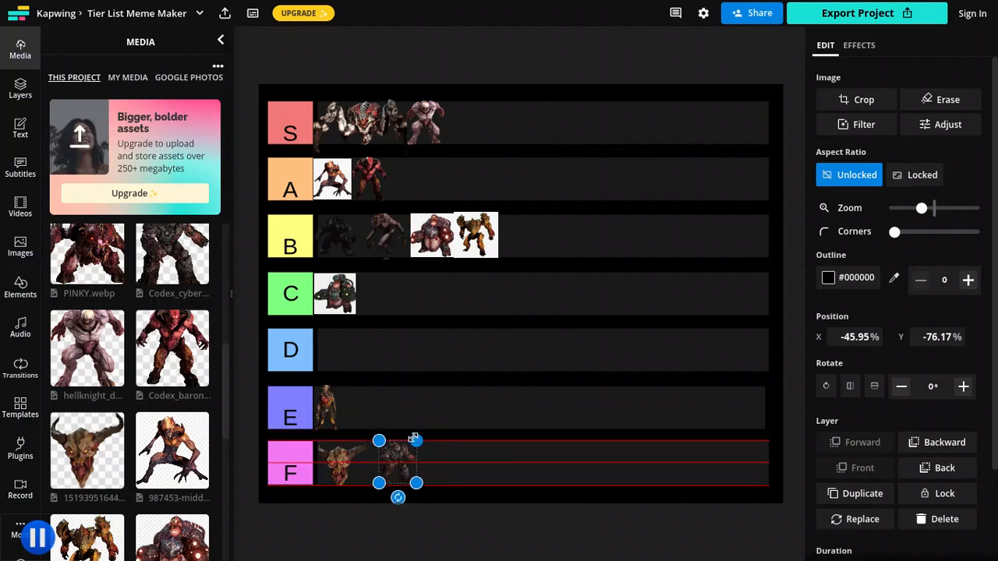
{"action": "left_click_drag", "start_coordinate": [380, 460], "coordinate": [431, 201]}
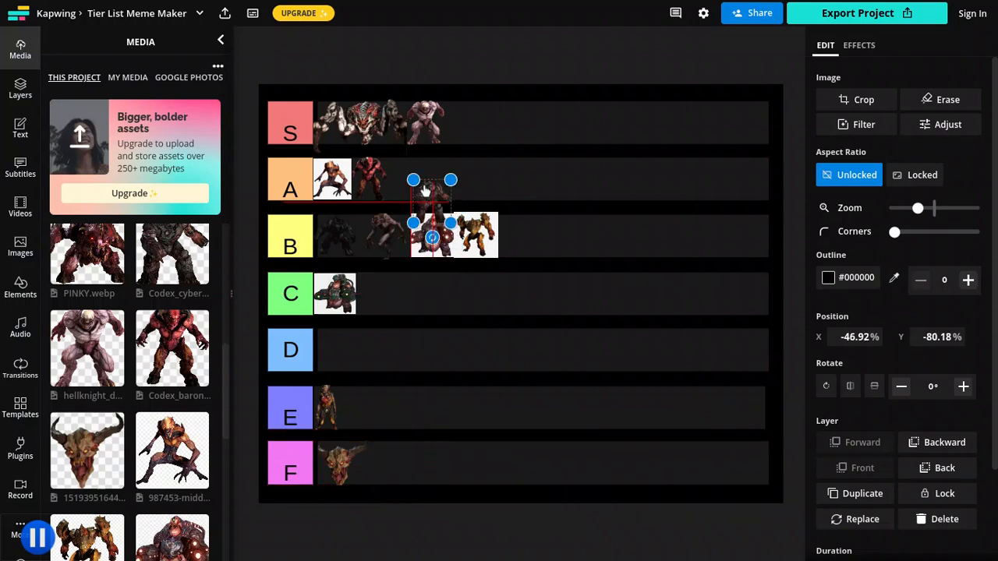
{"action": "left_click_drag", "start_coordinate": [431, 226], "coordinate": [411, 187]}
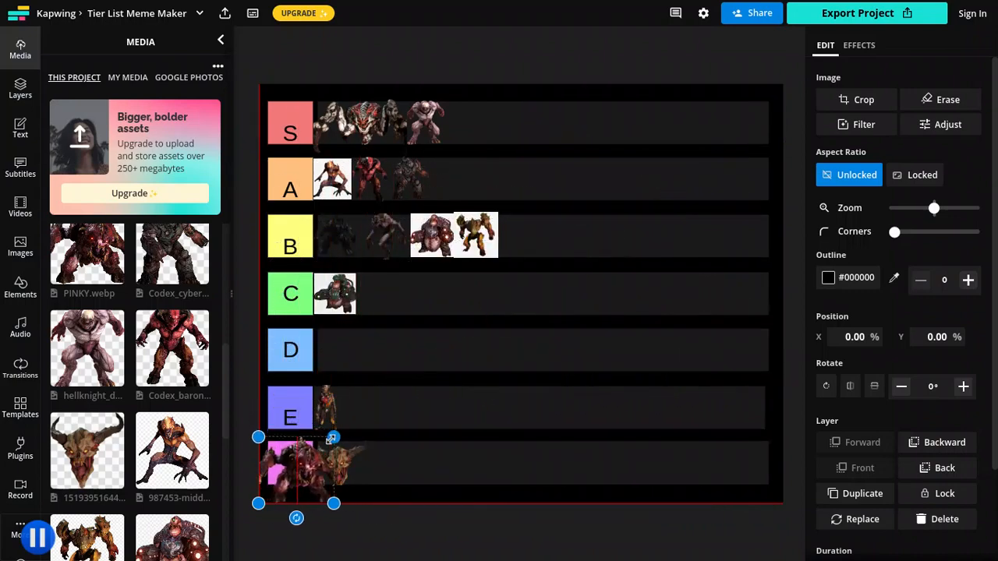
Shrink the red demon and settle it beside the existing image in row E
{"action": "left_click_drag", "start_coordinate": [297, 468], "coordinate": [386, 402]}
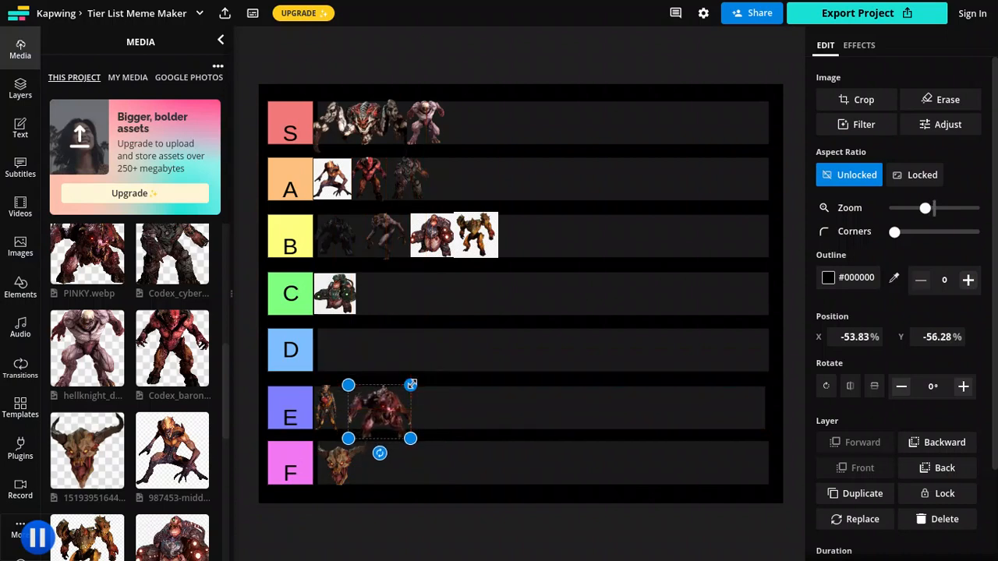
{"action": "left_click_drag", "start_coordinate": [411, 439], "coordinate": [405, 428]}
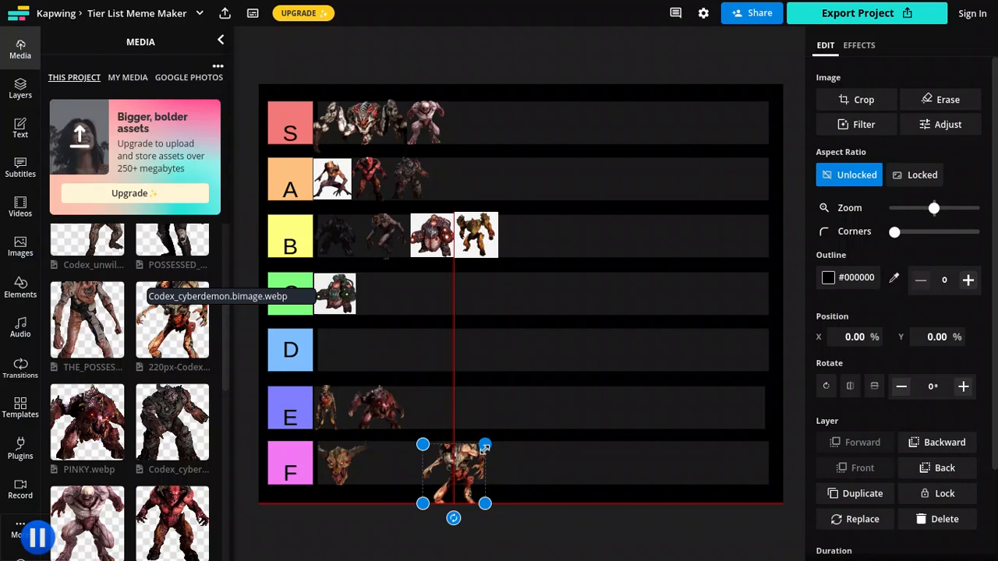
Shrink two new demons, placing one at the S row's end and one at the A row's end
{"action": "left_click_drag", "start_coordinate": [485, 445], "coordinate": [449, 450]}
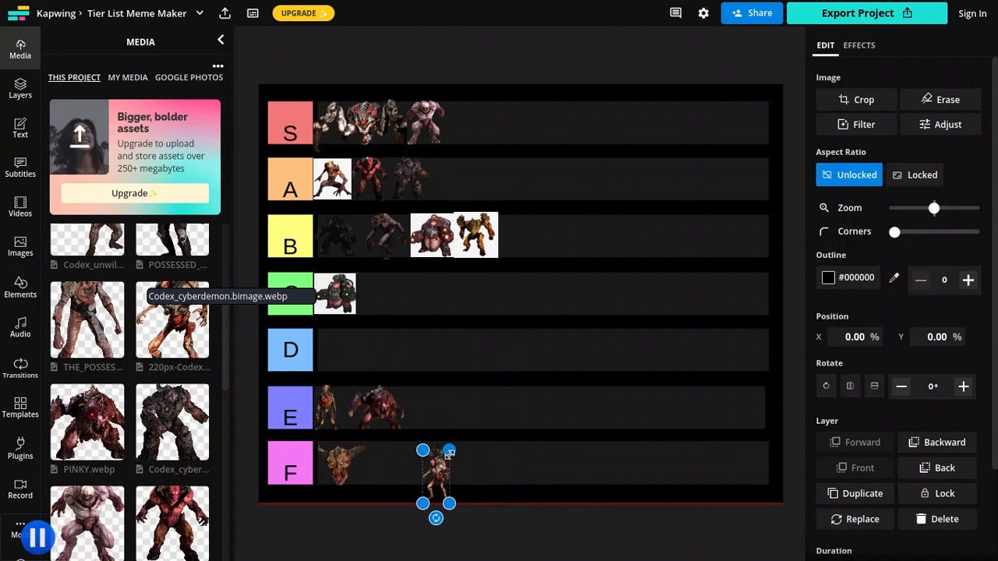
{"action": "left_click_drag", "start_coordinate": [436, 476], "coordinate": [475, 137]}
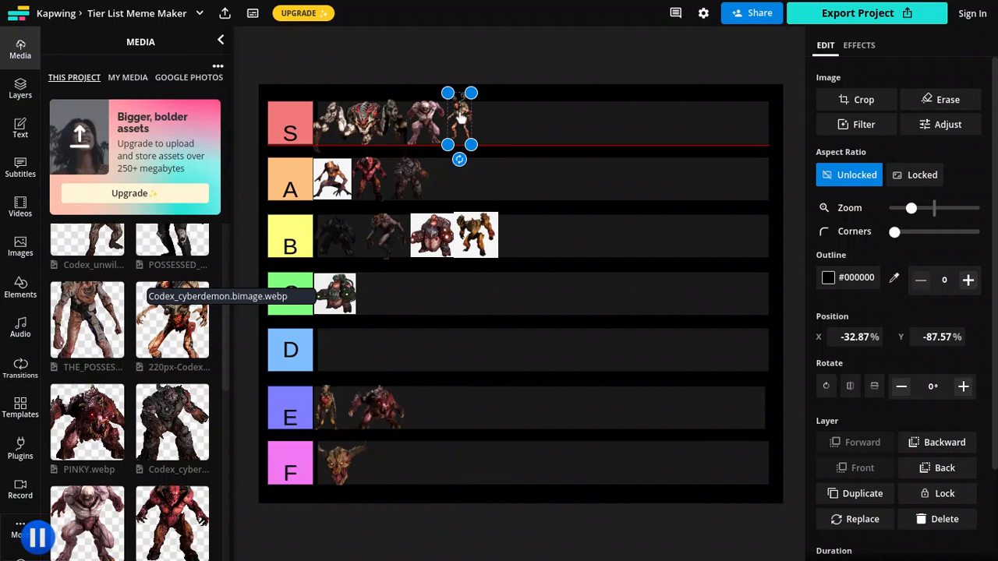
{"action": "left_click_drag", "start_coordinate": [459, 121], "coordinate": [441, 179]}
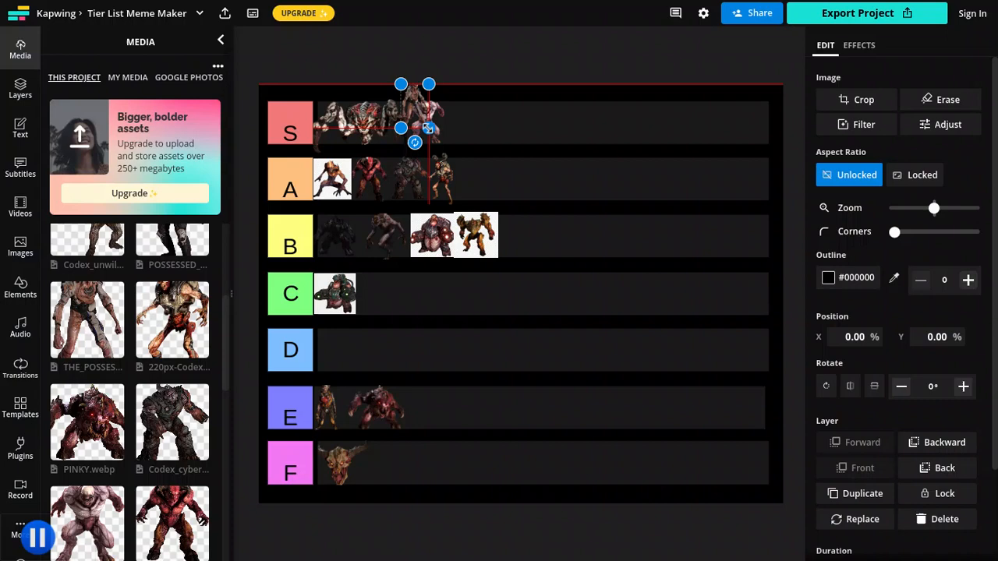
{"action": "left_click_drag", "start_coordinate": [414, 124], "coordinate": [452, 133]}
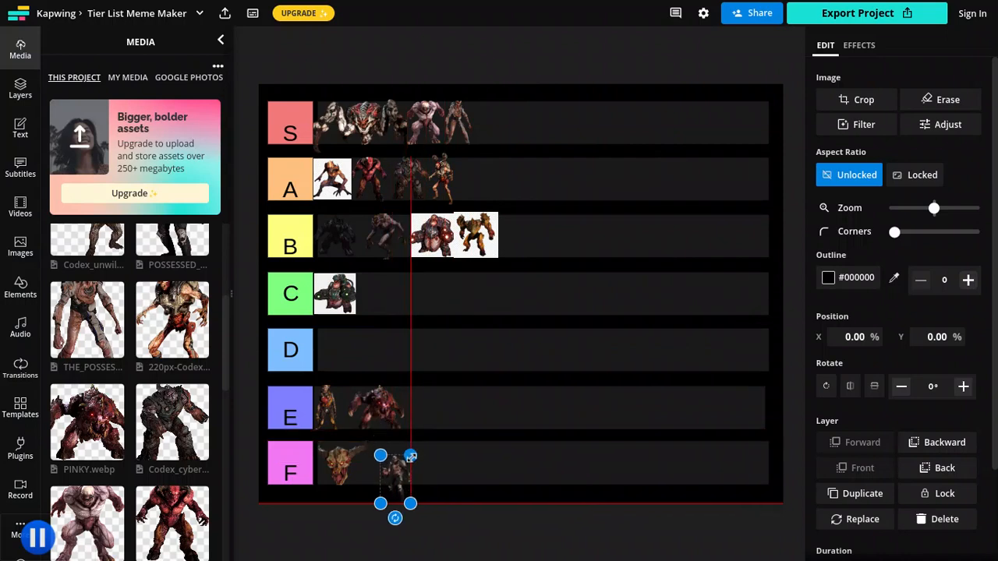
Move the small demon from the F row to the B row's end, then add the possessed soldier
{"action": "left_click_drag", "start_coordinate": [395, 479], "coordinate": [392, 462]}
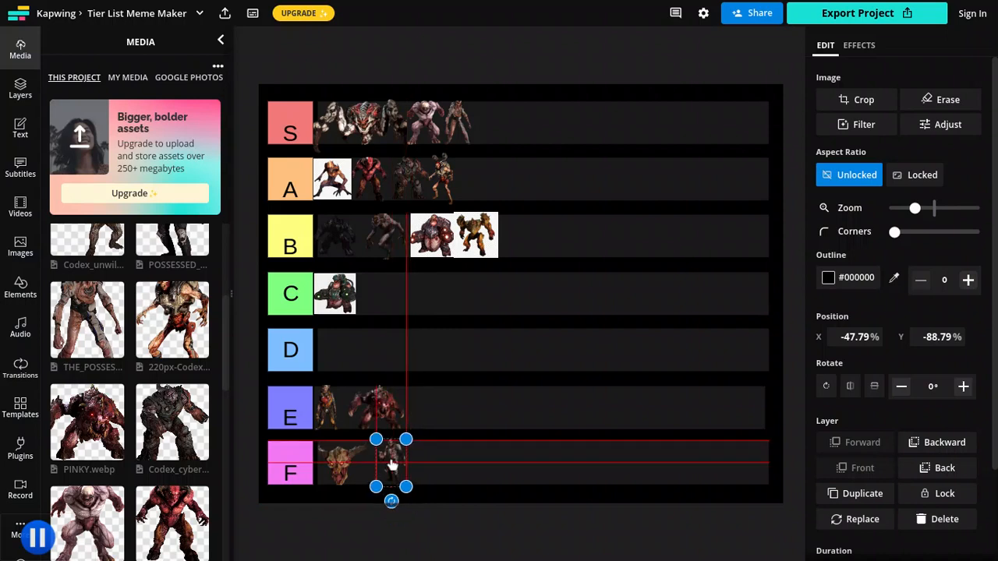
{"action": "left_click_drag", "start_coordinate": [390, 463], "coordinate": [386, 292]}
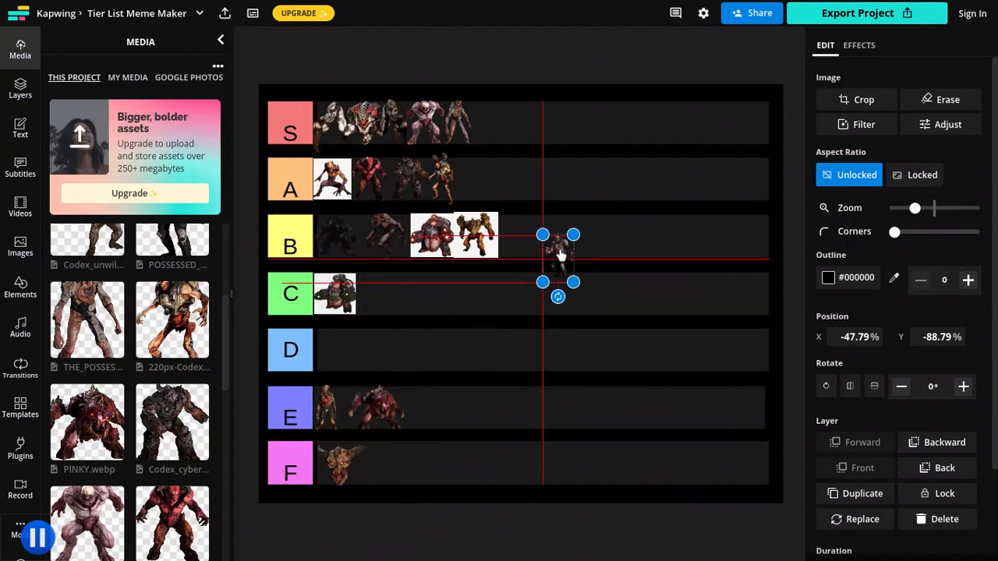
{"action": "left_click_drag", "start_coordinate": [557, 265], "coordinate": [517, 242]}
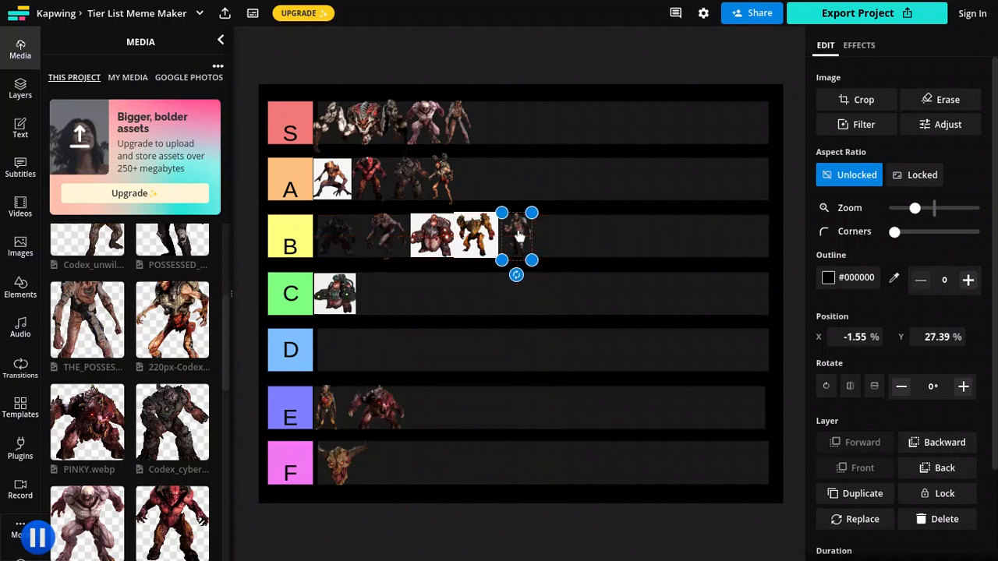
{"action": "left_click_drag", "start_coordinate": [516, 235], "coordinate": [475, 235]}
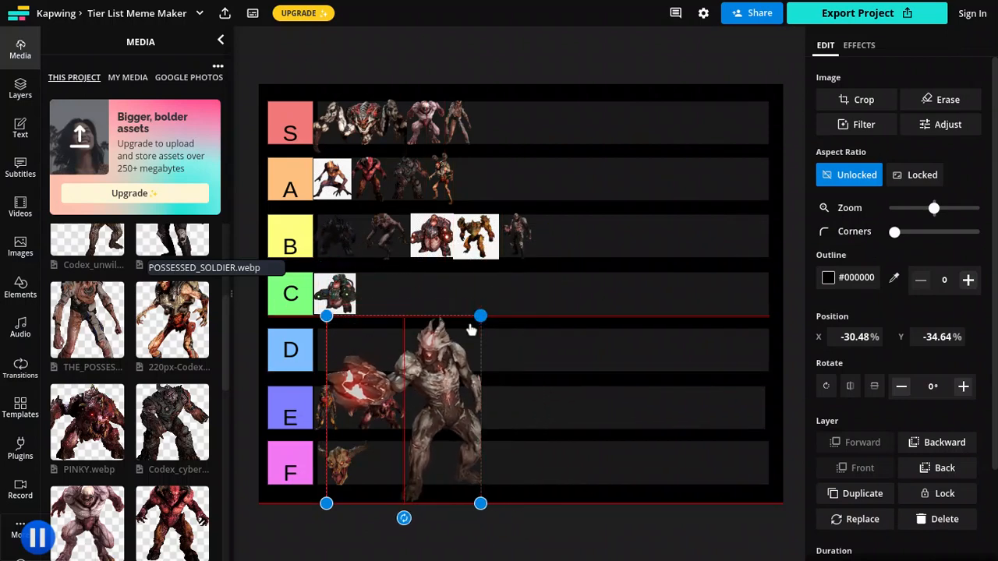
Shrink the possessed soldier to row height and set it beside the demon in row C
{"action": "left_click_drag", "start_coordinate": [481, 316], "coordinate": [440, 389]}
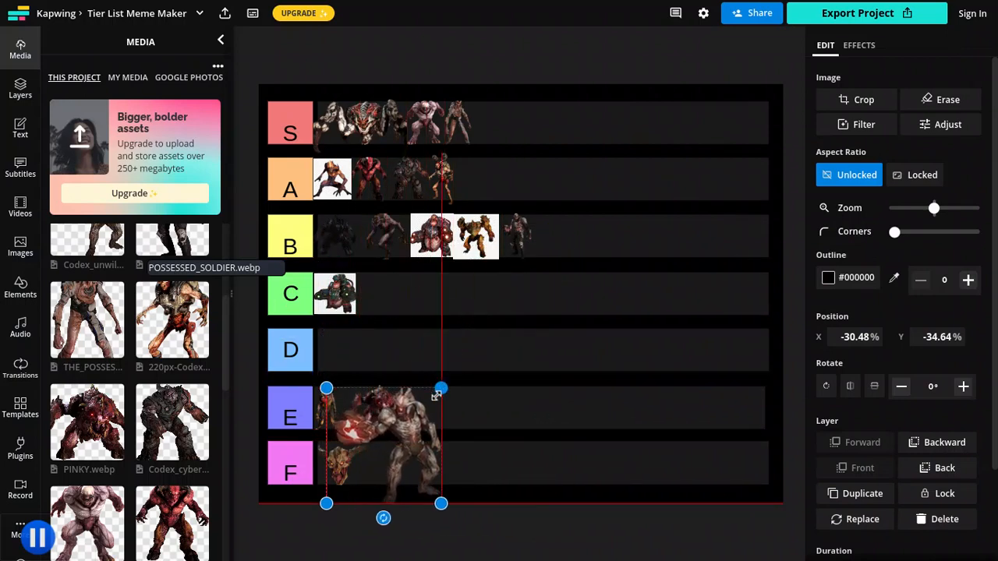
{"action": "left_click_drag", "start_coordinate": [441, 387], "coordinate": [409, 419]}
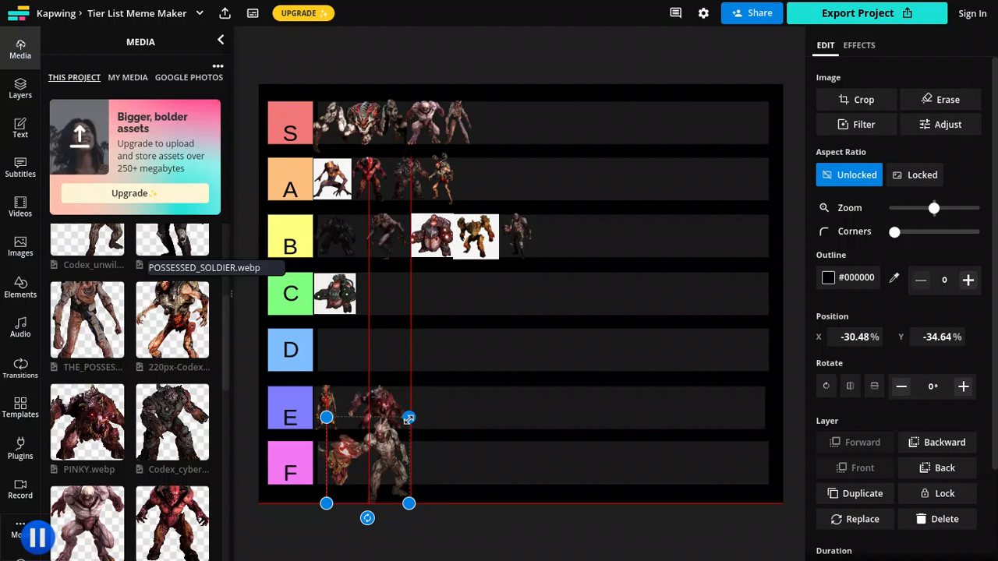
{"action": "left_click_drag", "start_coordinate": [410, 419], "coordinate": [403, 435]}
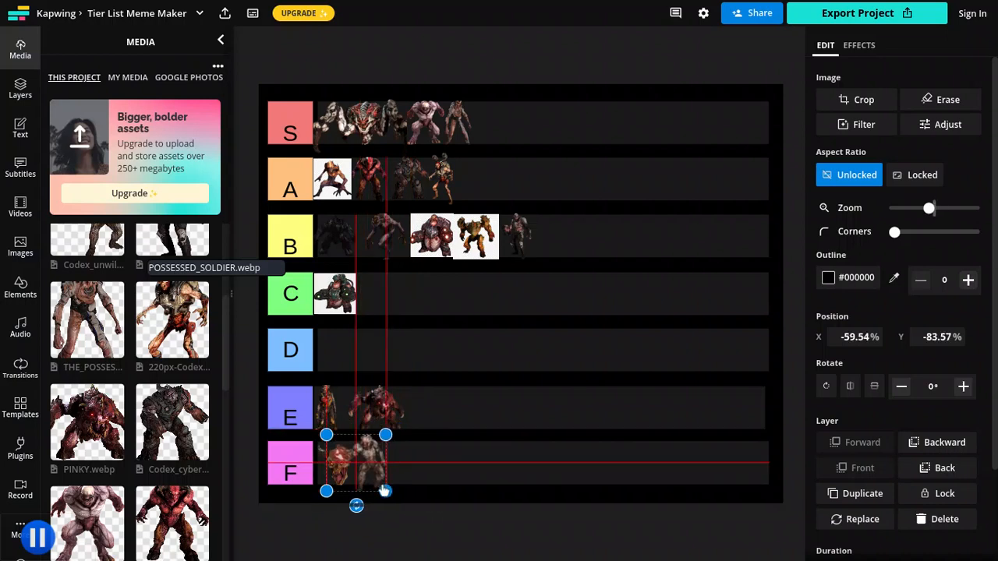
{"action": "left_click_drag", "start_coordinate": [357, 462], "coordinate": [346, 355]}
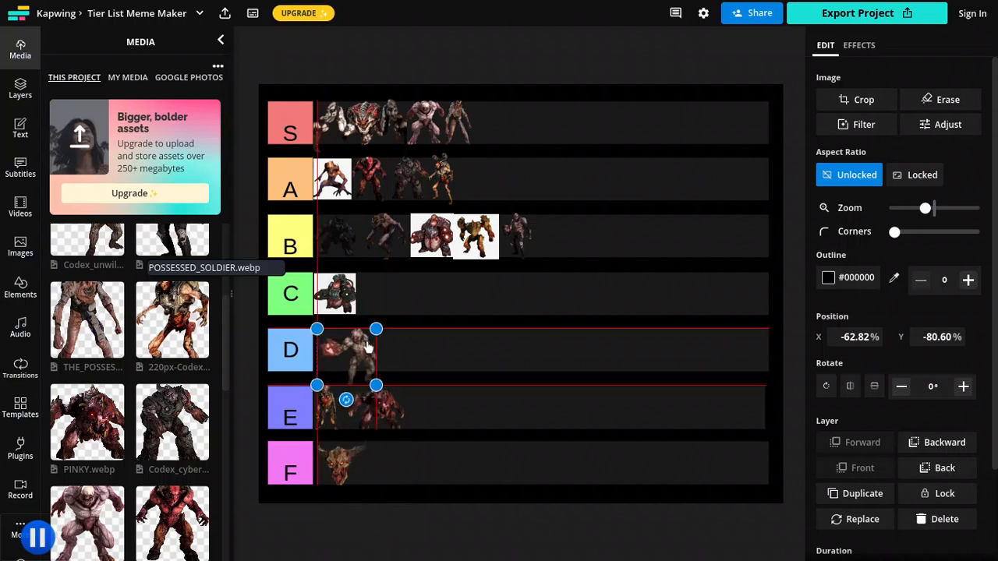
{"action": "left_click_drag", "start_coordinate": [347, 349], "coordinate": [382, 292]}
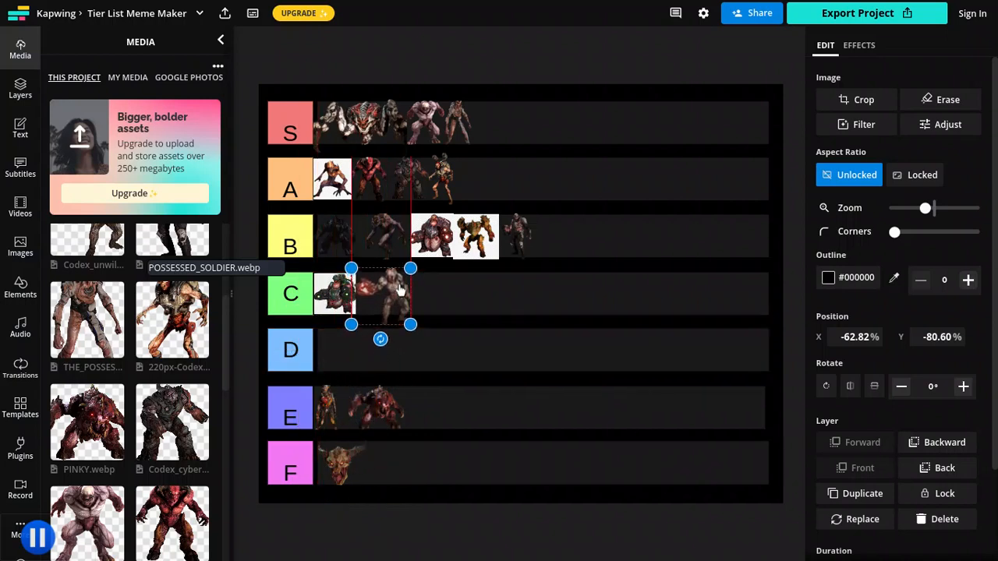
{"action": "left_click_drag", "start_coordinate": [381, 297], "coordinate": [404, 315]}
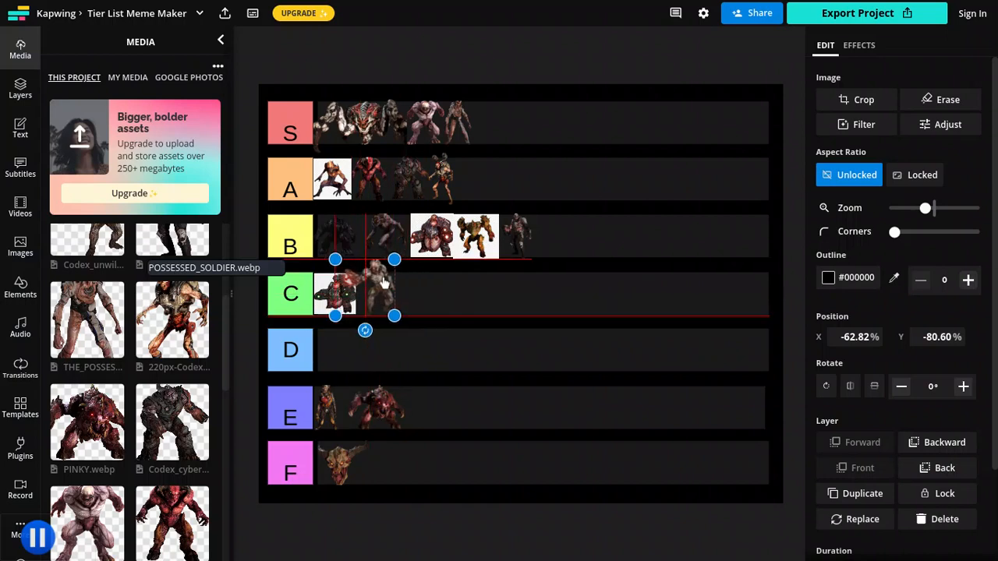
{"action": "left_click_drag", "start_coordinate": [374, 293], "coordinate": [366, 265]}
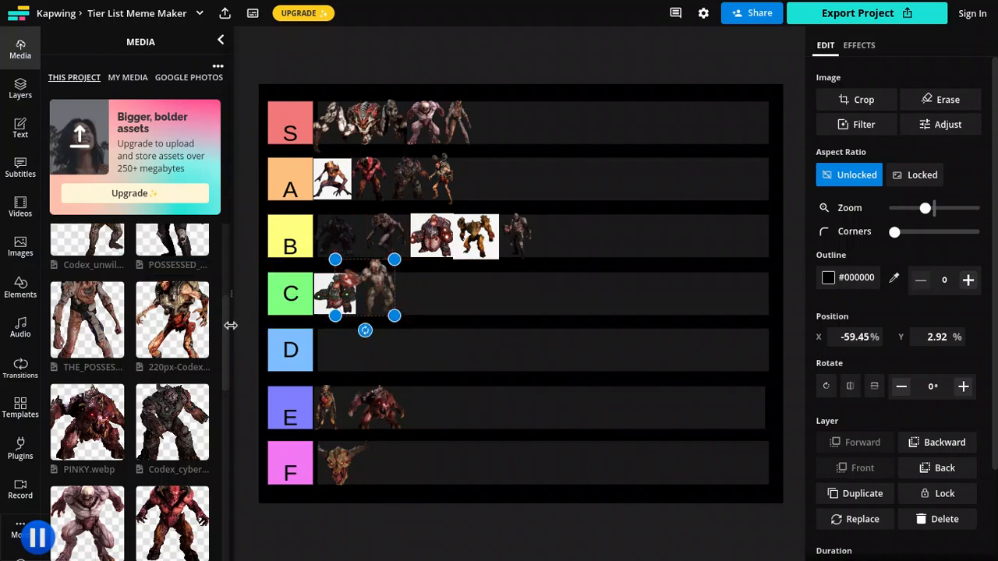
{"action": "scroll", "scroll_direction": "up", "scroll_amount": 3}
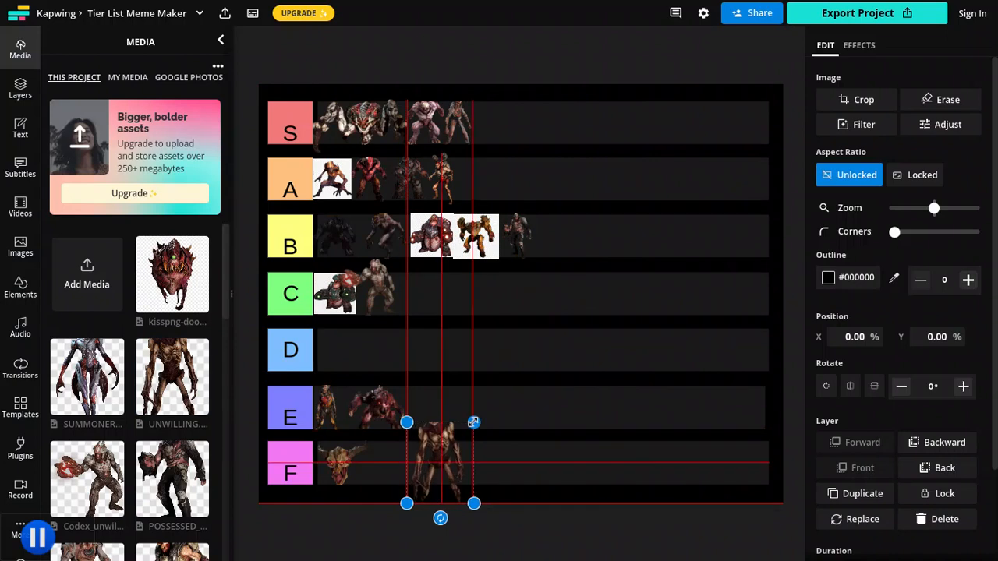
Shrink the new demon, place it at the end of row S, and add the SUMMONER image
{"action": "left_click_drag", "start_coordinate": [474, 422], "coordinate": [443, 435]}
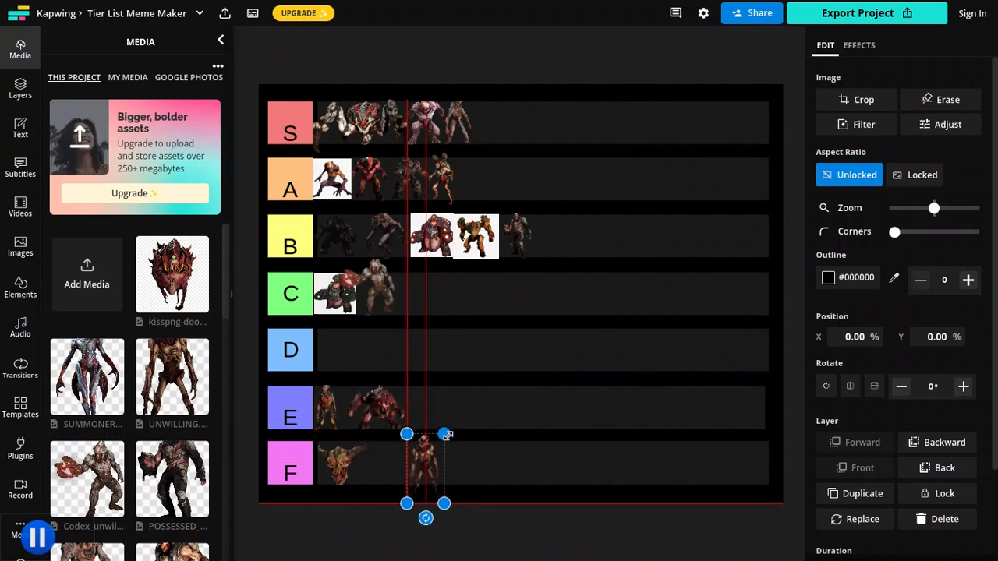
{"action": "left_click_drag", "start_coordinate": [425, 467], "coordinate": [425, 349]}
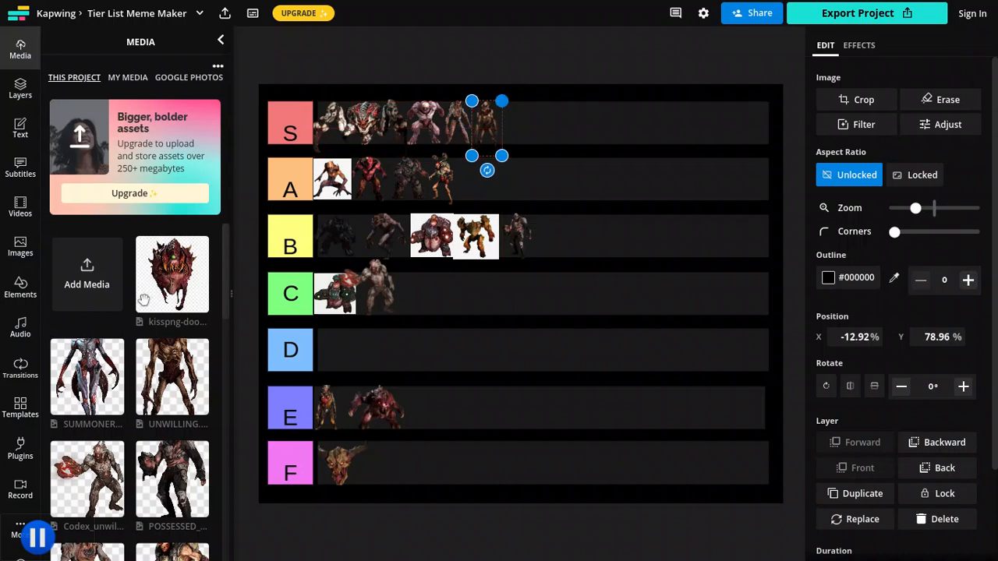
{"action": "left_click", "coordinate": [87, 376]}
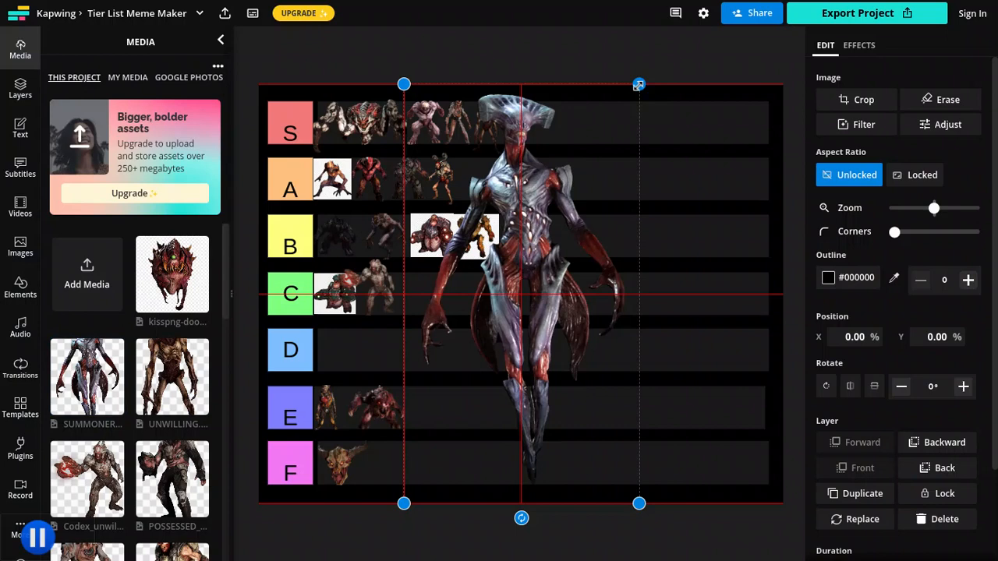
Shrink the summoner onto the end of row B and add the kisspng cacodemon image
{"action": "left_click_drag", "start_coordinate": [639, 84], "coordinate": [456, 414]}
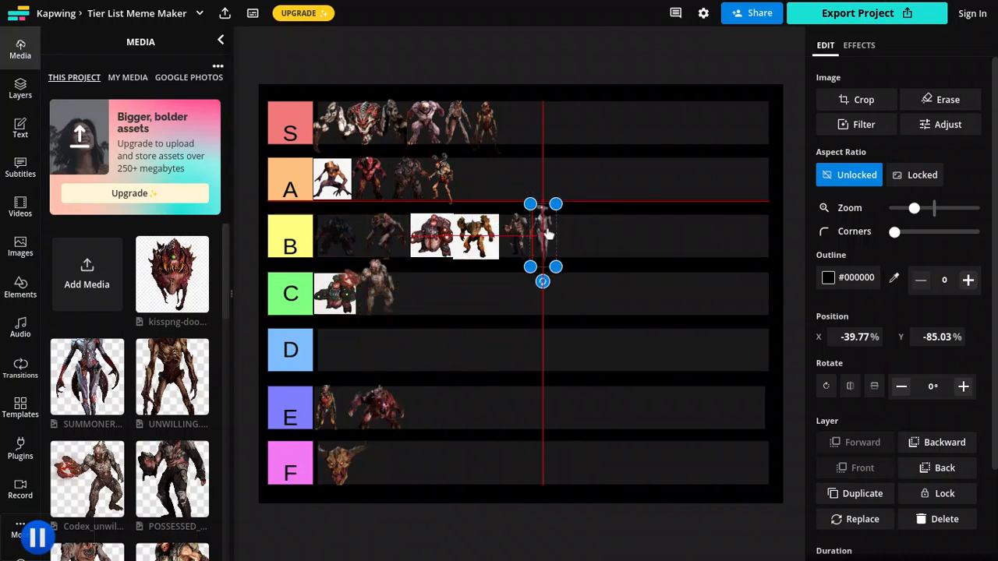
{"action": "left_click_drag", "start_coordinate": [542, 234], "coordinate": [542, 234]}
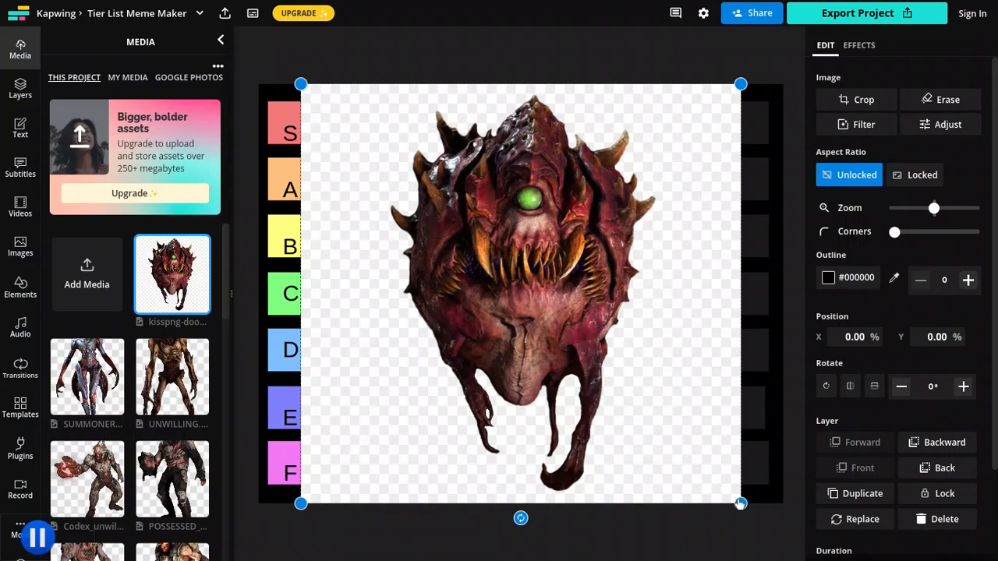
Shrink the cacodemon to tile size, fit it seventh in row S, then deselect
{"action": "left_click_drag", "start_coordinate": [741, 503], "coordinate": [530, 229]}
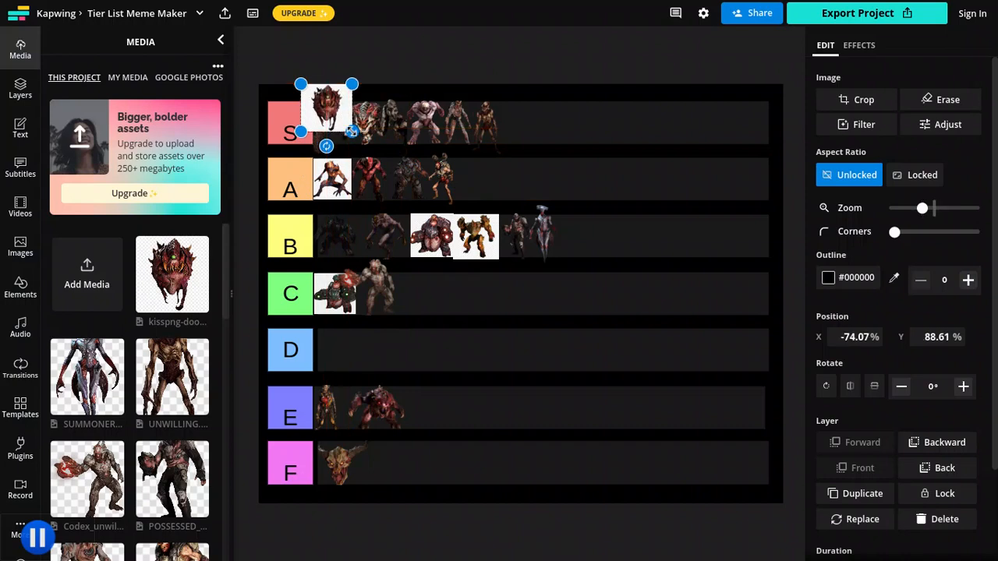
{"action": "left_click_drag", "start_coordinate": [326, 109], "coordinate": [530, 123]}
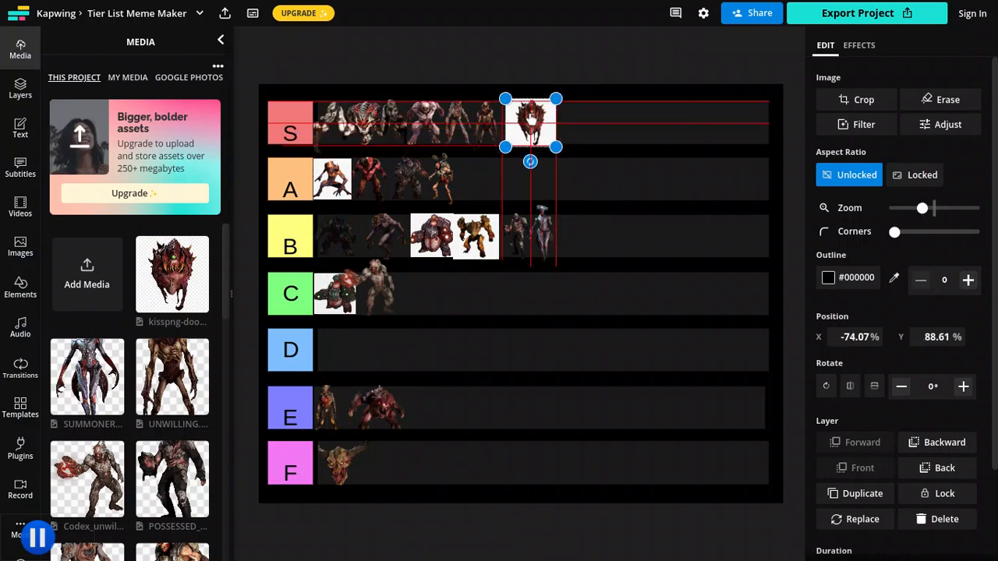
{"action": "left_click_drag", "start_coordinate": [530, 123], "coordinate": [523, 121]}
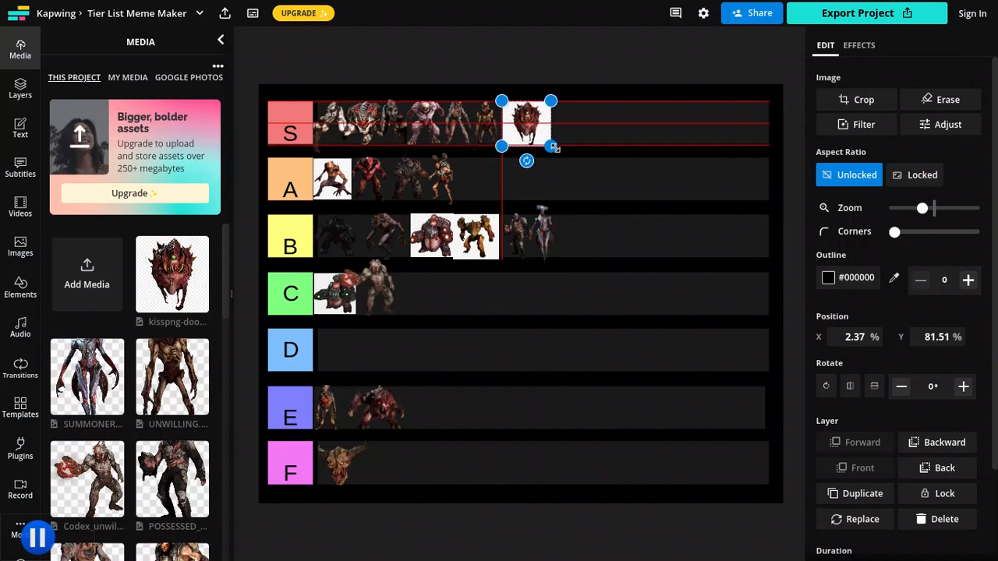
{"action": "left_click", "coordinate": [258, 144]}
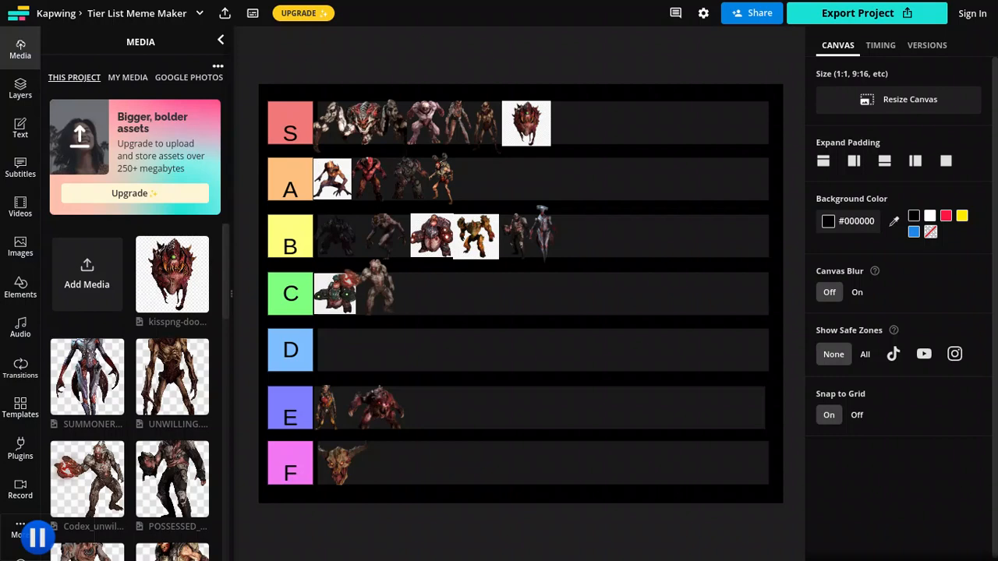
{"action": "mouse_move", "coordinate": [280, 490]}
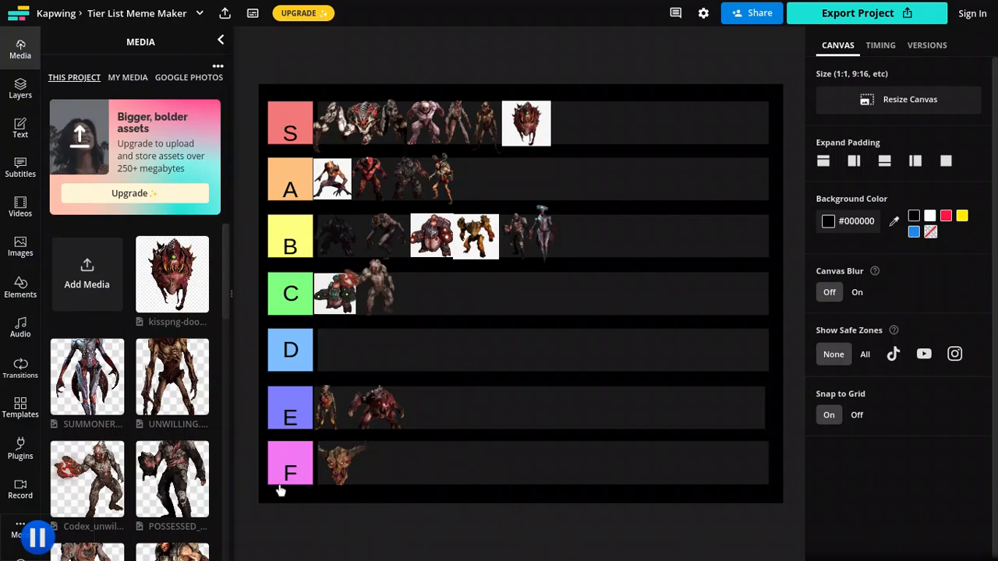
{"action": "mouse_move", "coordinate": [257, 550]}
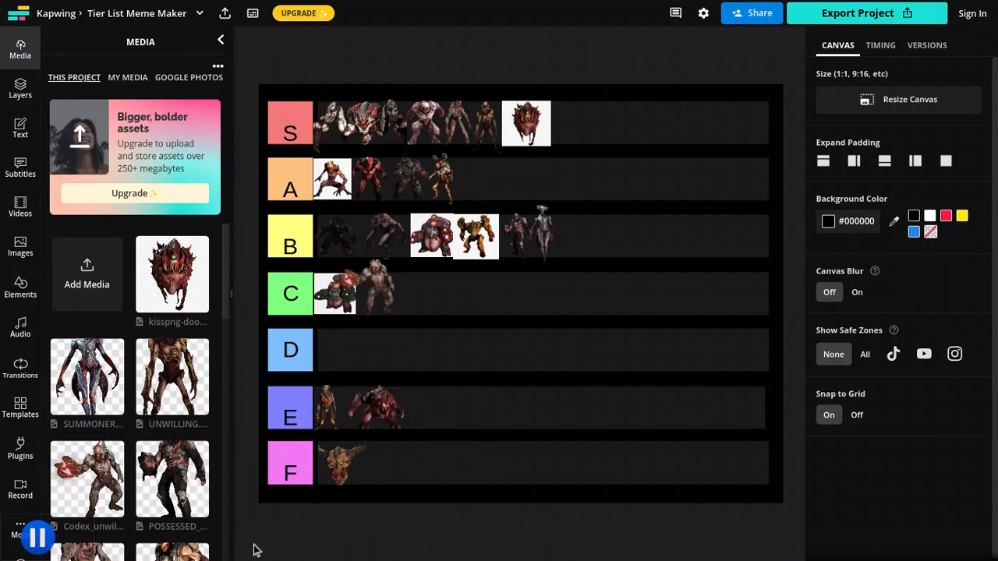